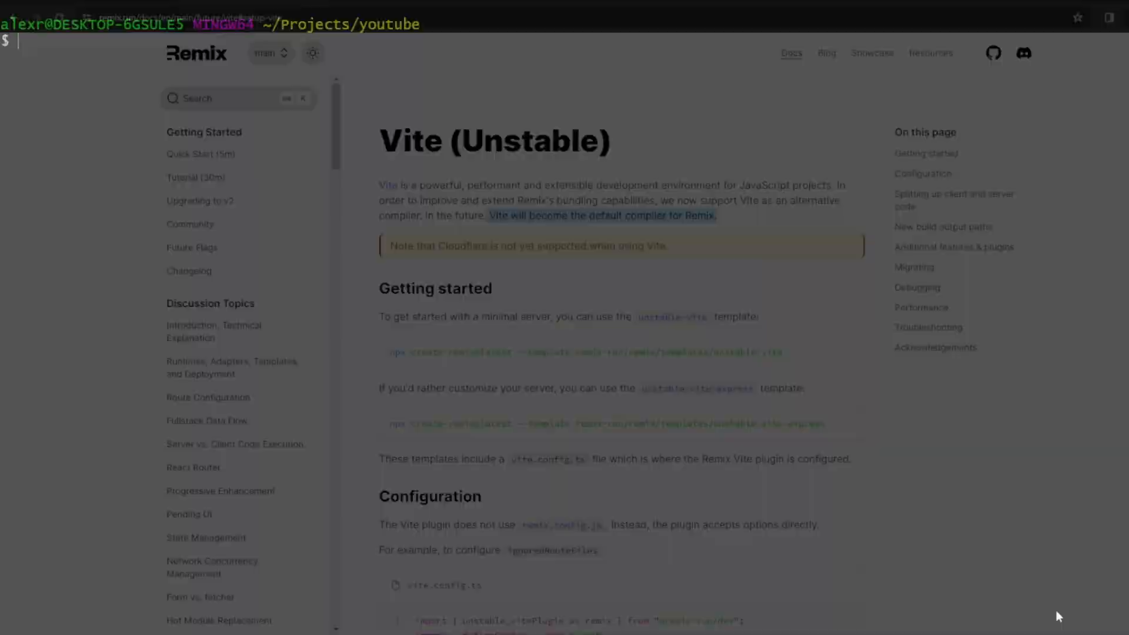
- Create the remix-stylex project with create-remix using the remix-run unstable-vite template
text(npx create-remix@latest --template remix-run/remix/templates/unstable-vite remix-stylex)
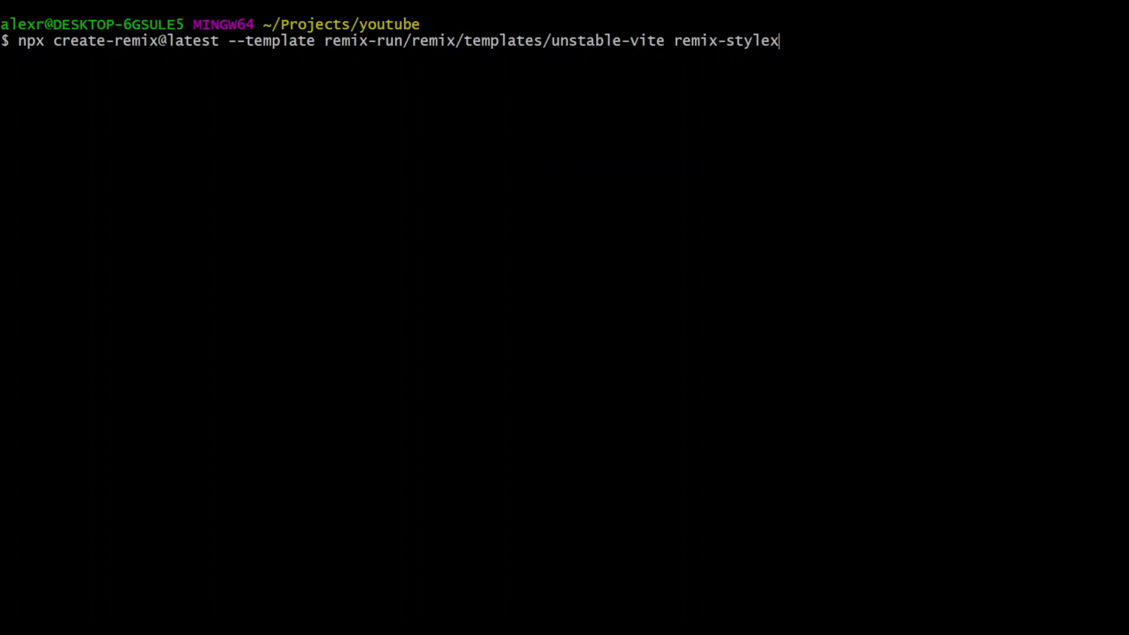
key(Return)
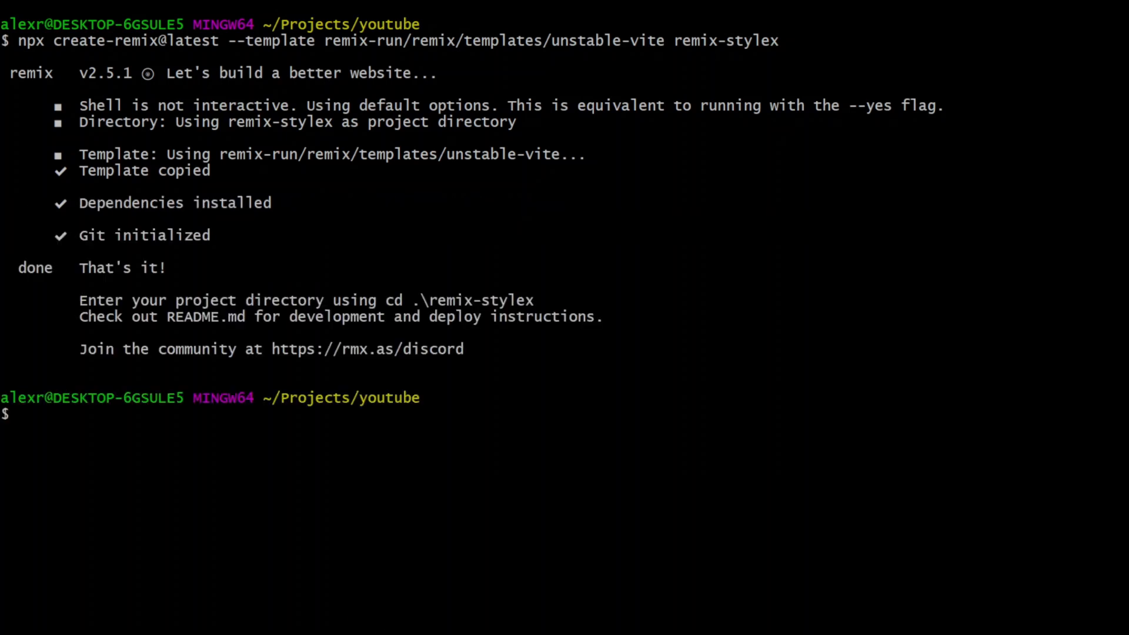
mouse_move(250, 414)
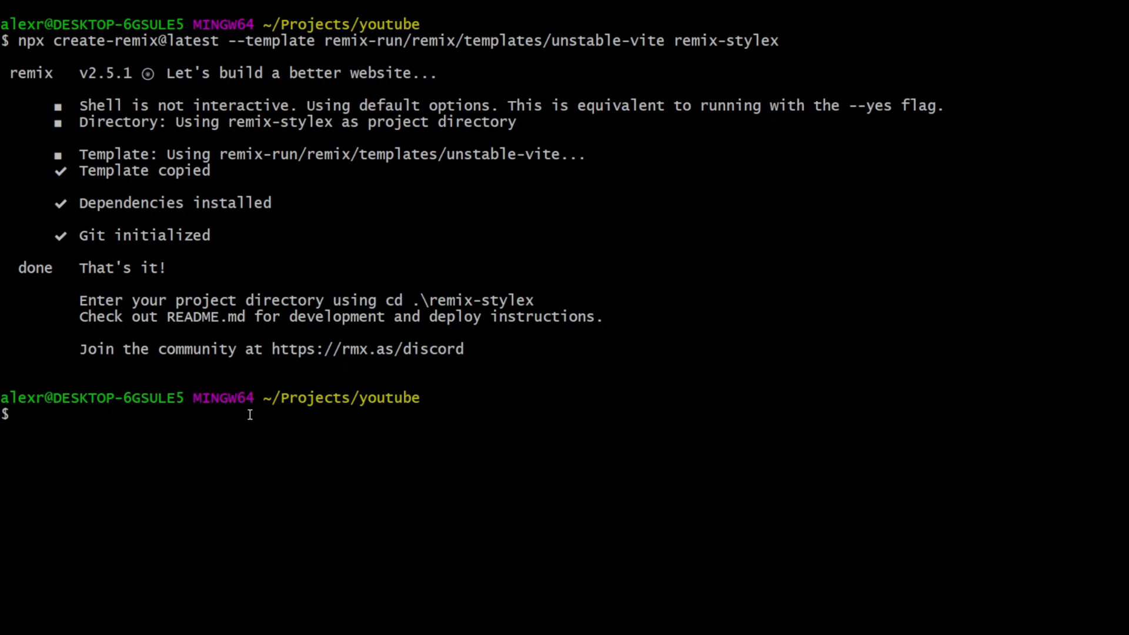
- Open the remix-stylex folder in VS Code with 'code remix-stylex'
text(code rex)
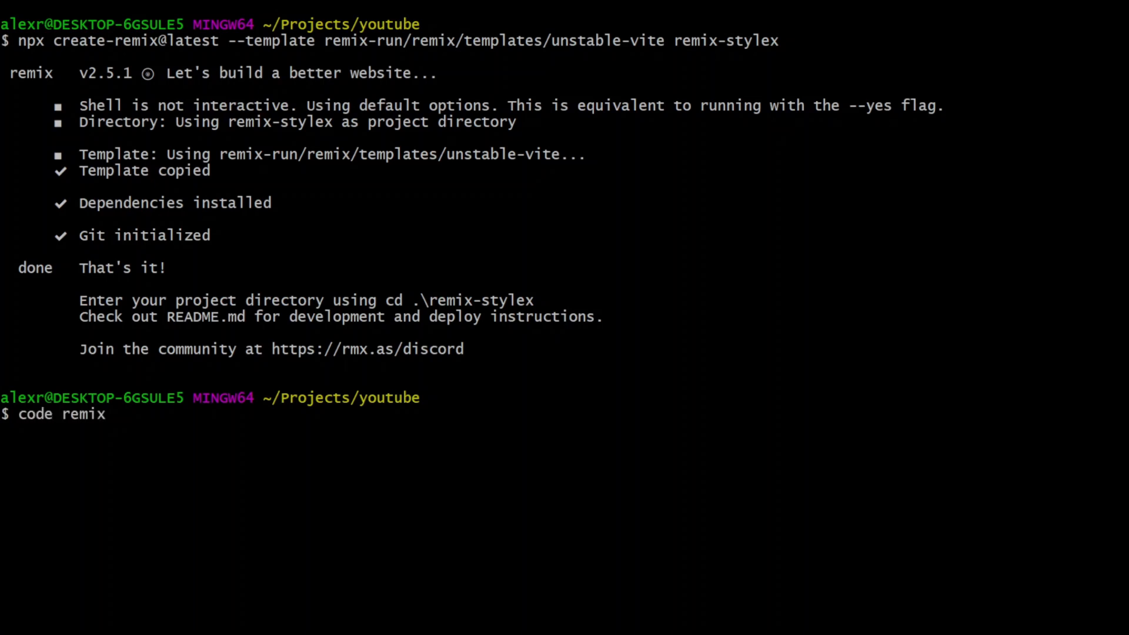
text(-stylex)
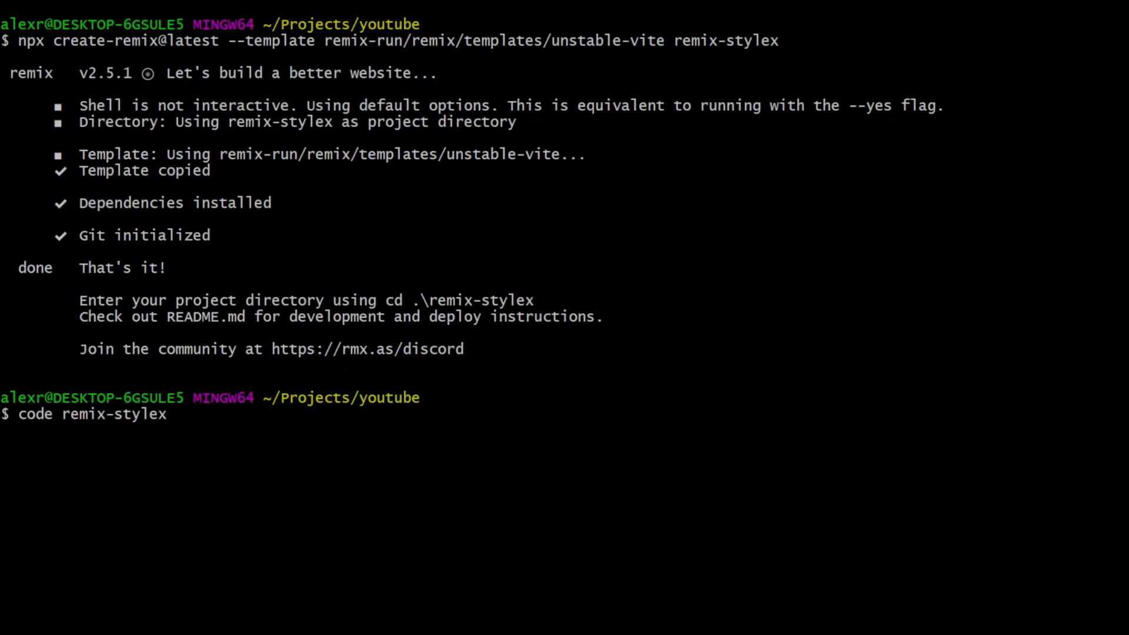
key(Return)
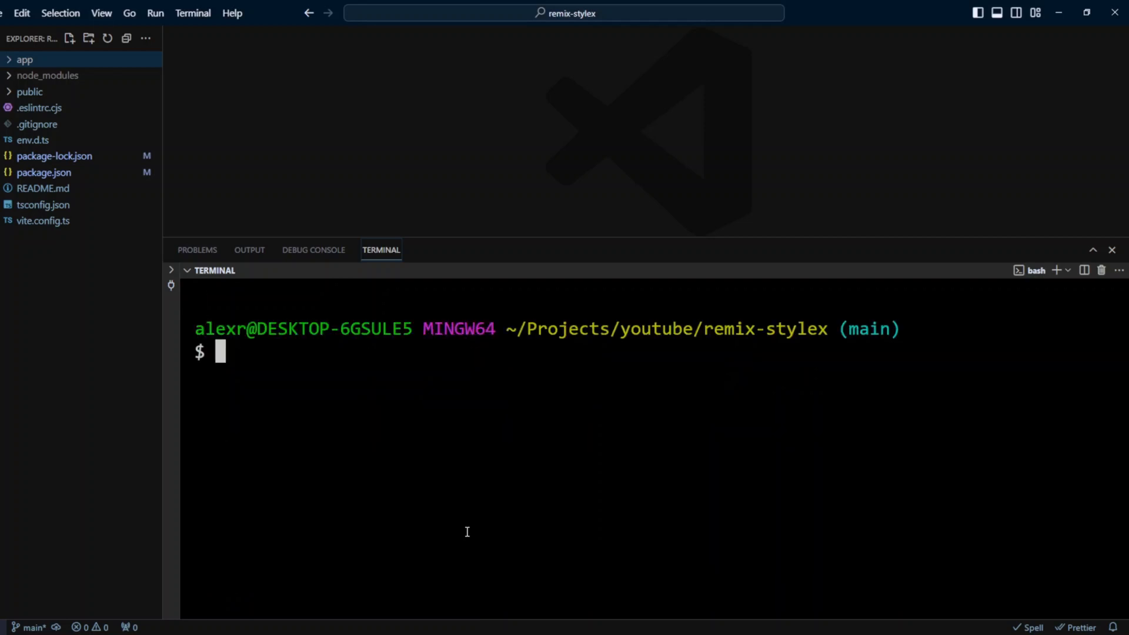
- Install vite-plugin-stylex as a dev dependency and close the terminal panel
text(npm install --save-dev vite-plugin-stylex)
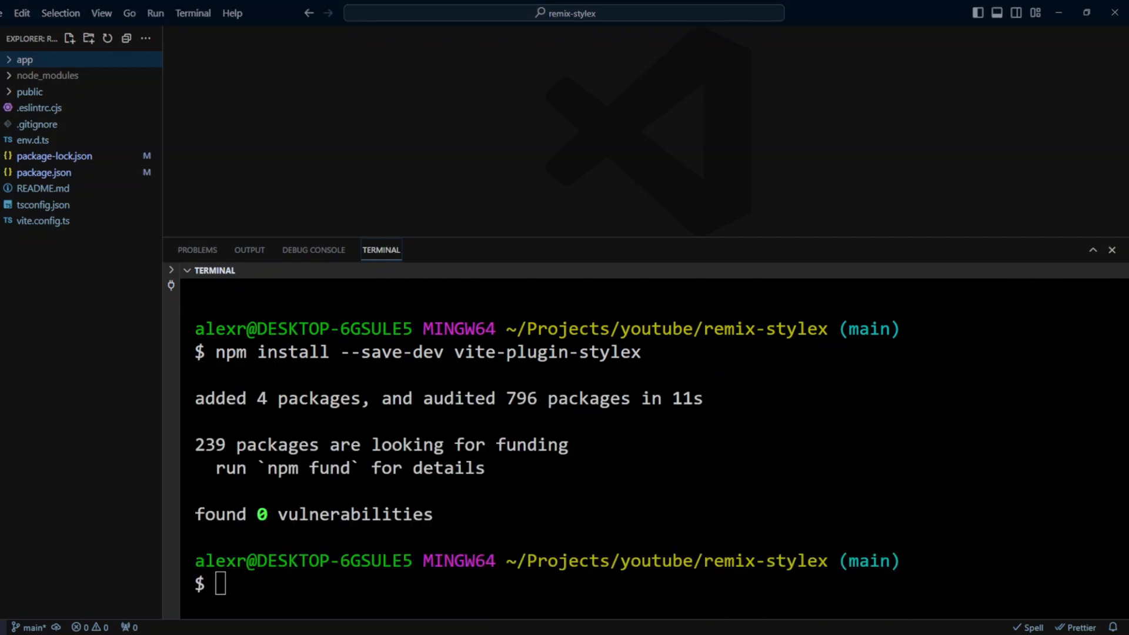
click(1110, 249)
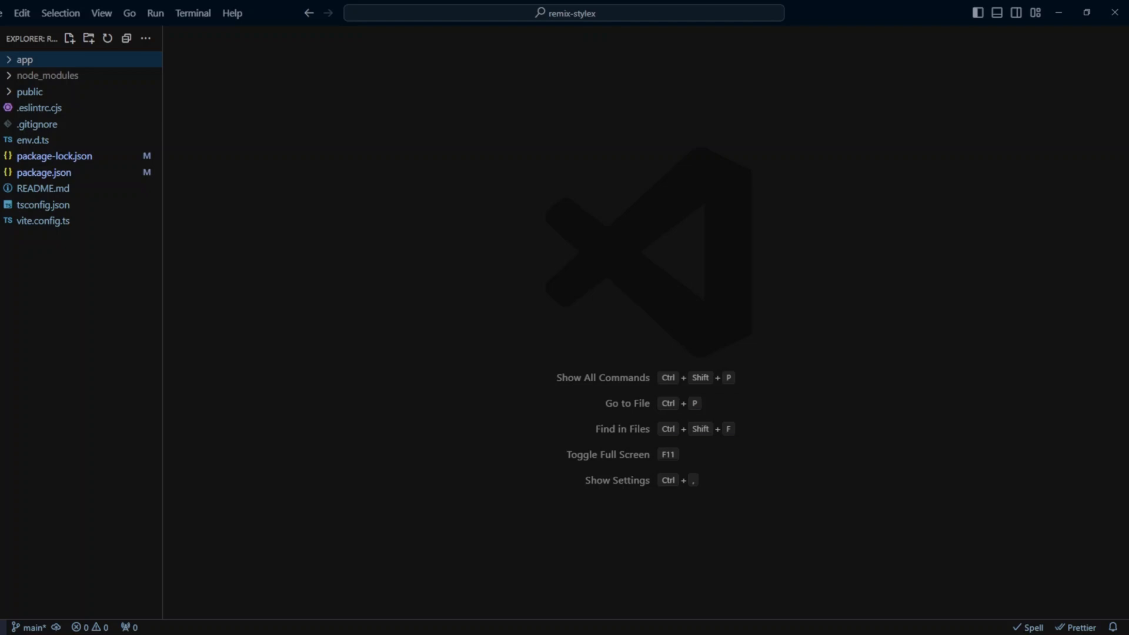
- In vite.config.ts, import styleX from "vite-plugin-stylex" and append styleX to the plugins array
click(43, 221)
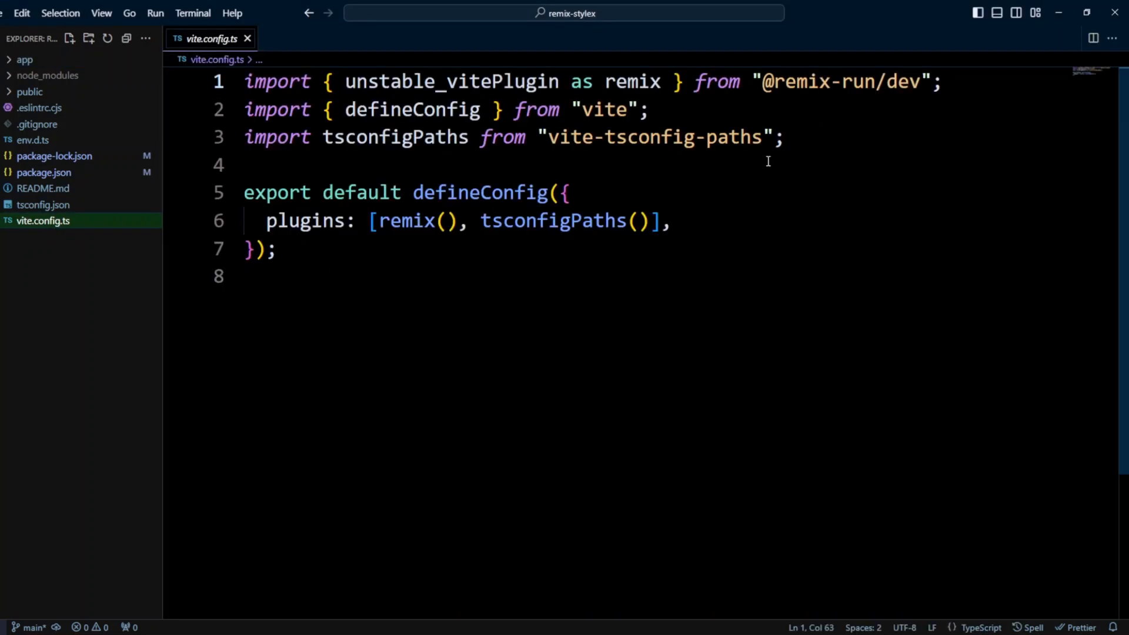
key(Enter)
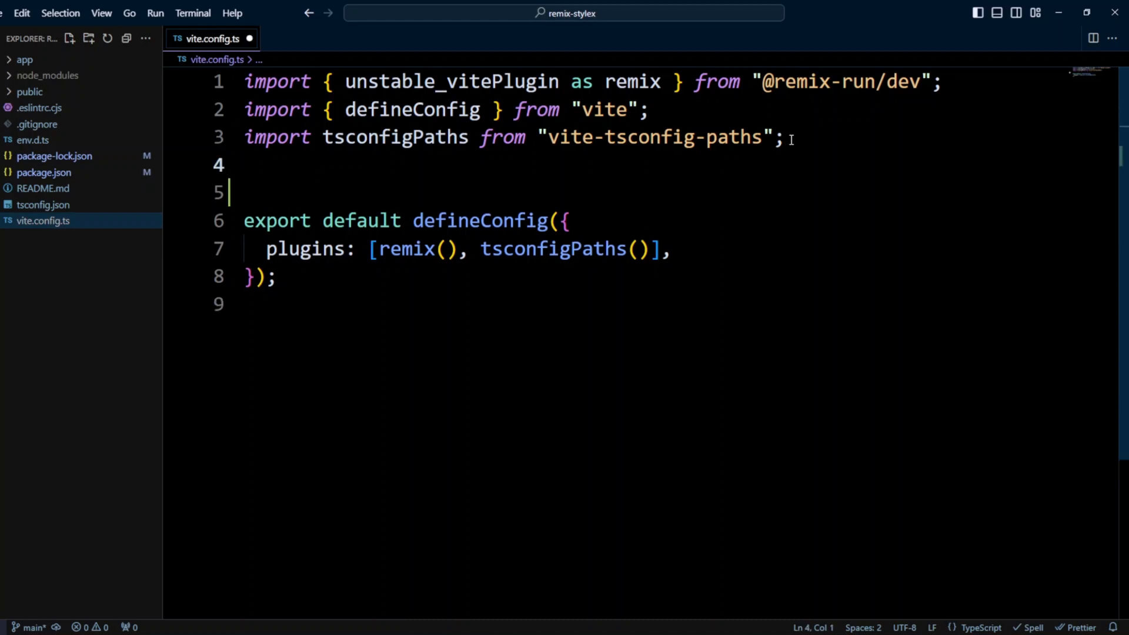
text(import styleX from "vite-plugin-stylex";)
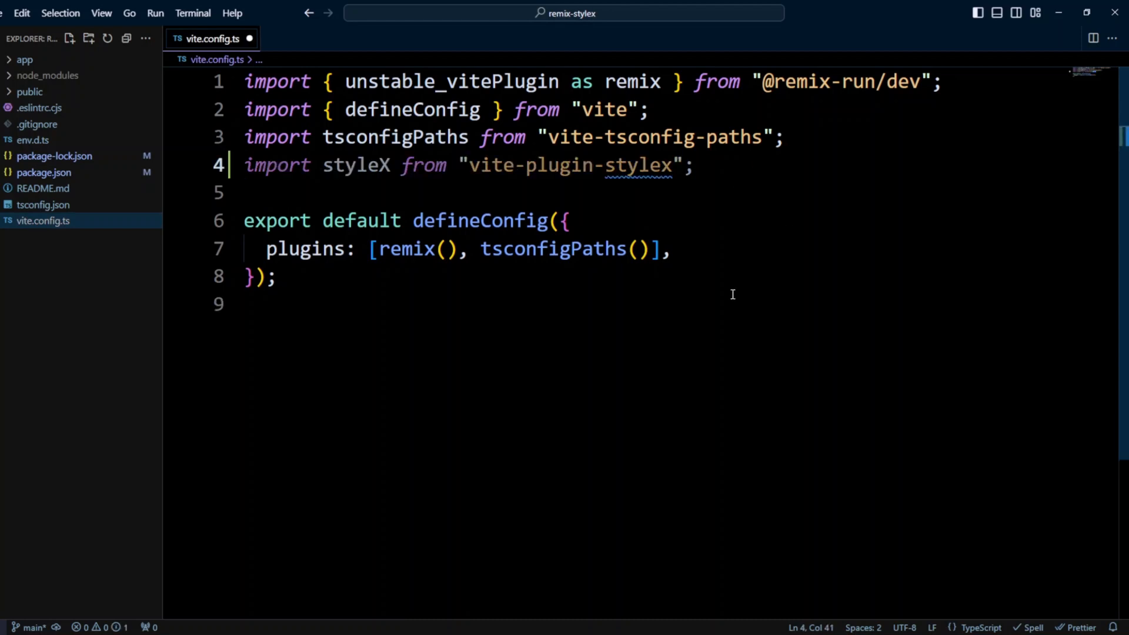
click(655, 248)
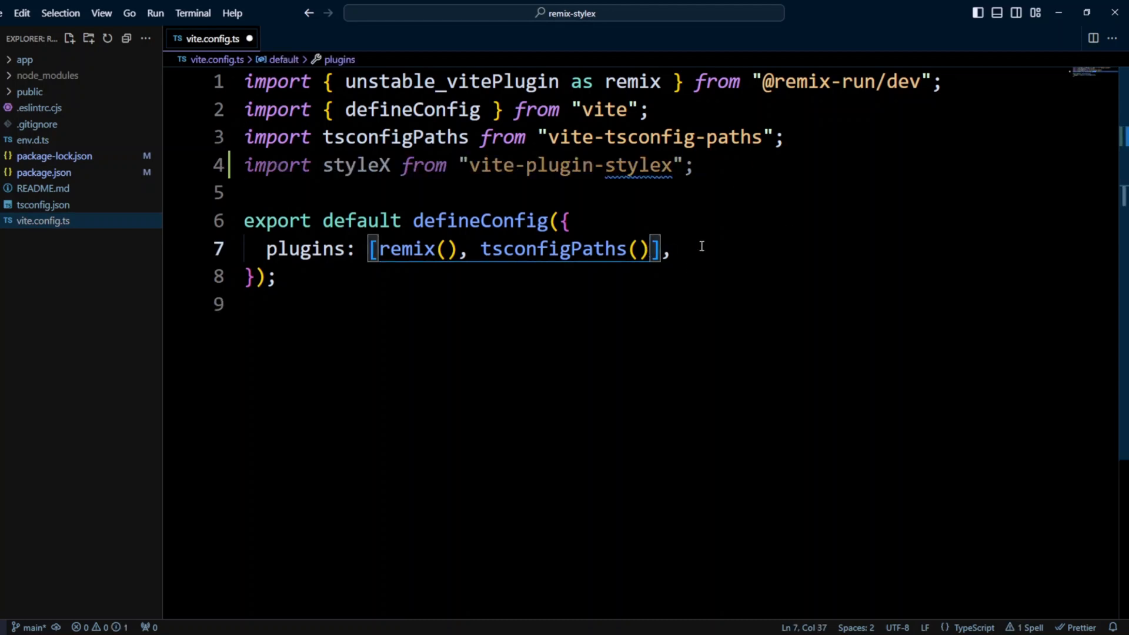
text(,·)
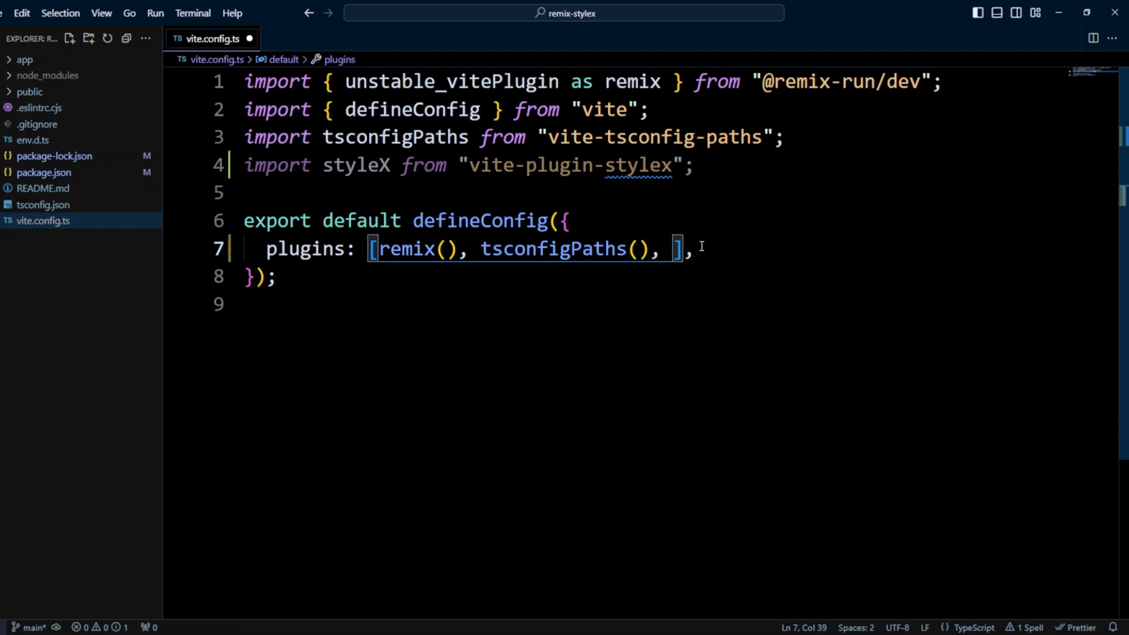
text(styleX)
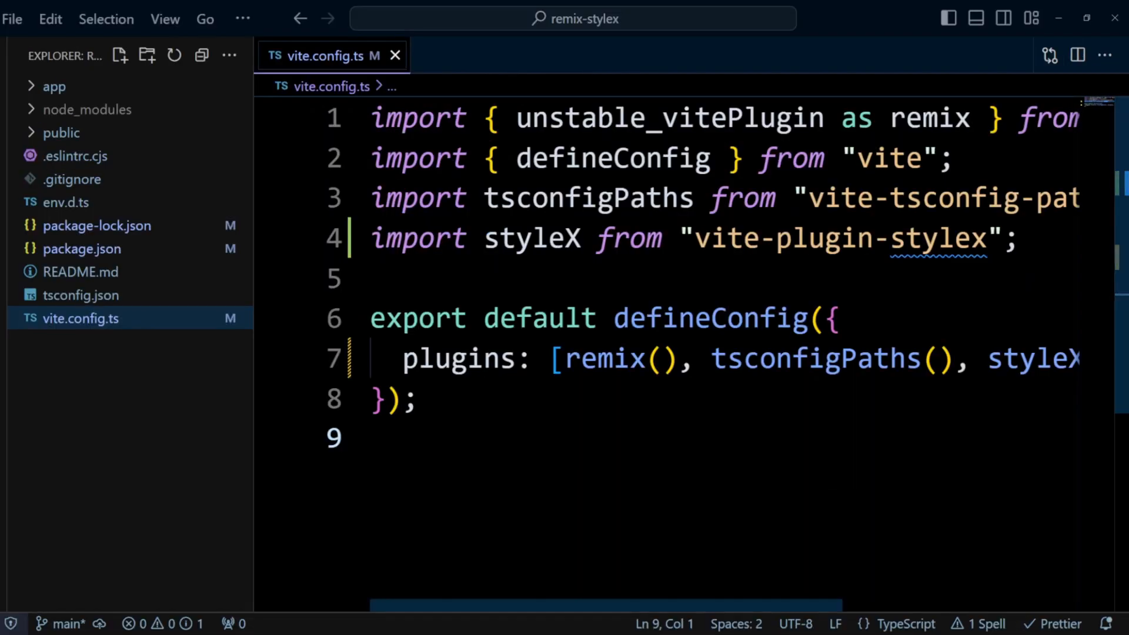
click(54, 87)
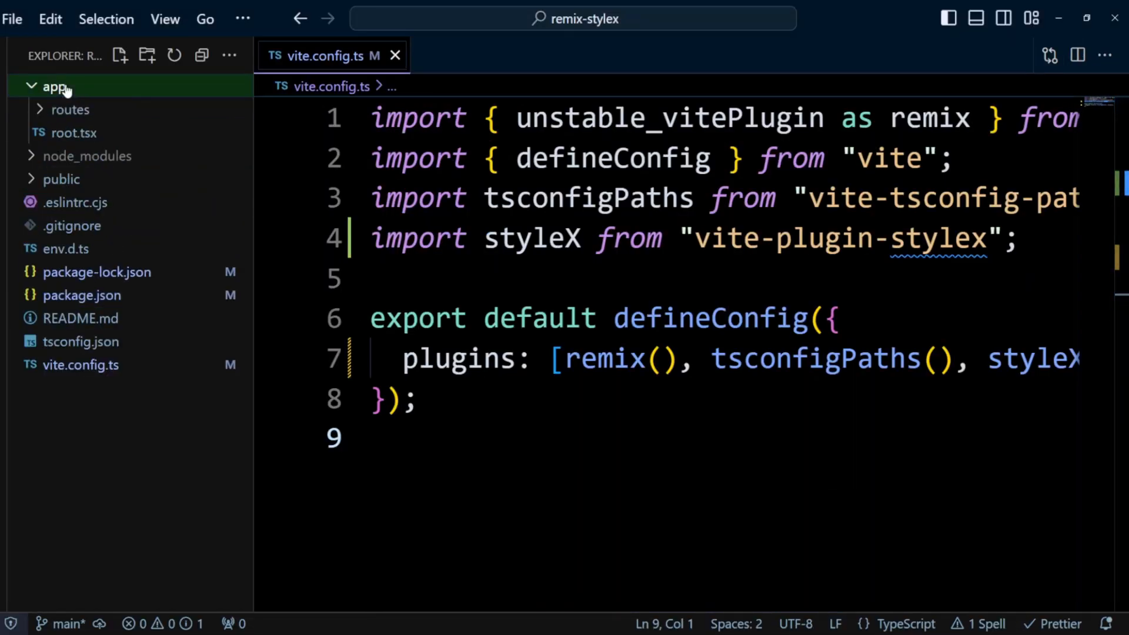
right_click(54, 86)
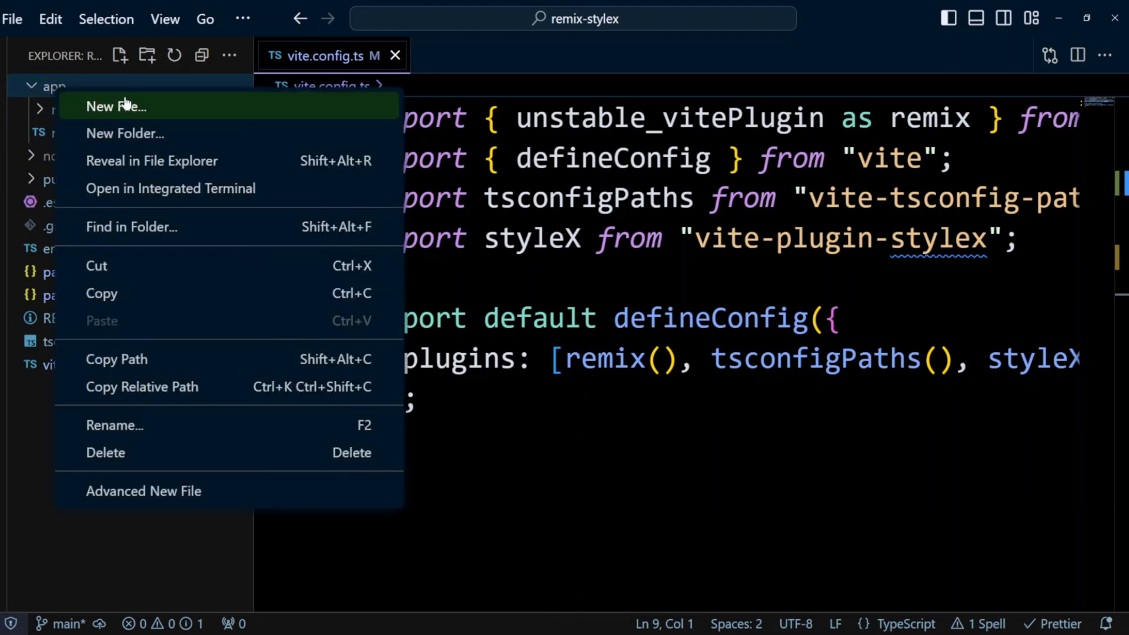
click(116, 106)
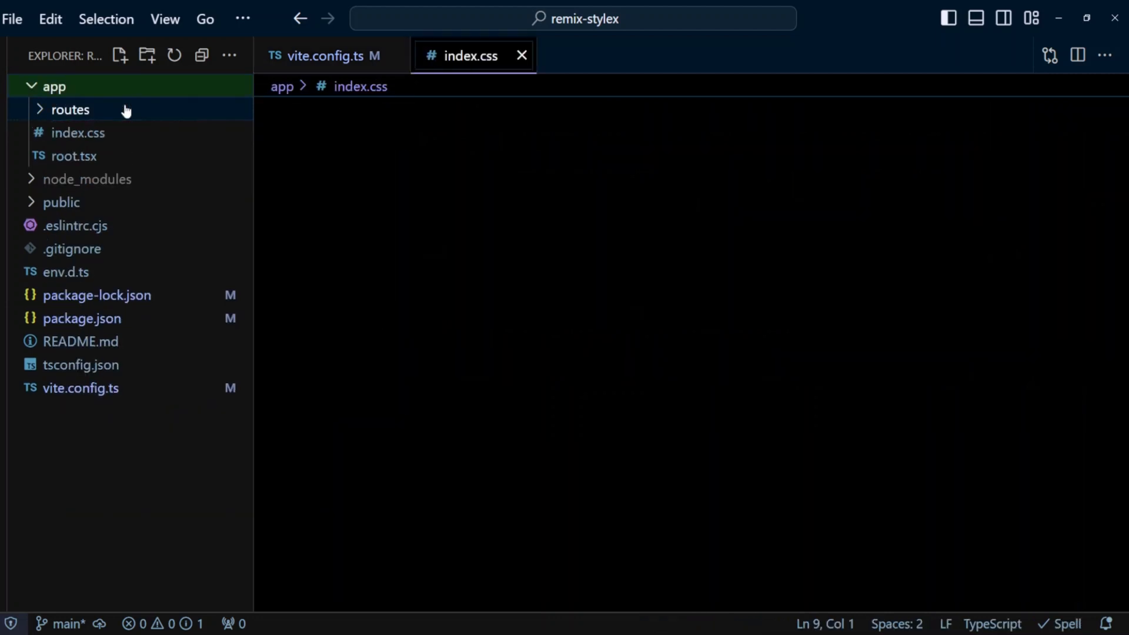
click(78, 133)
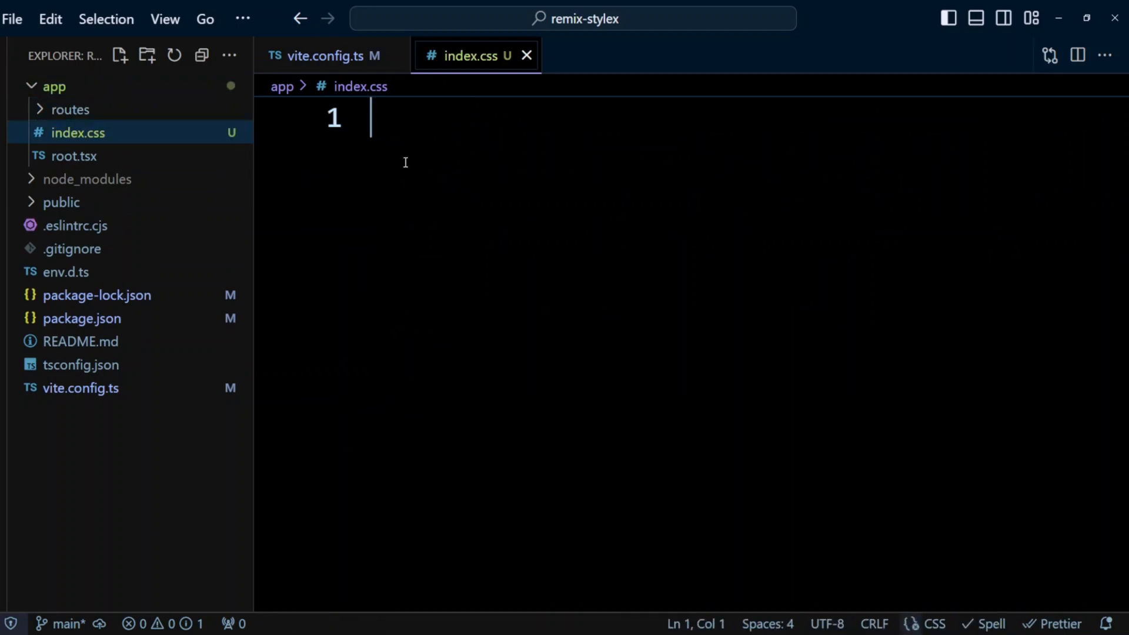
text(@stylex)
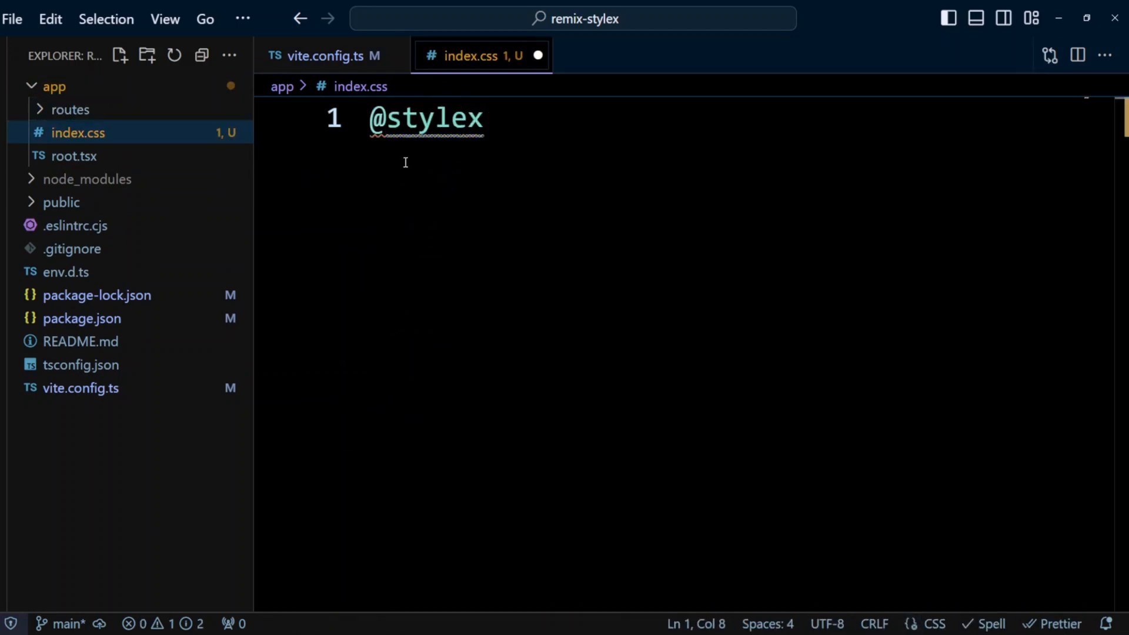
text(stylesheet)
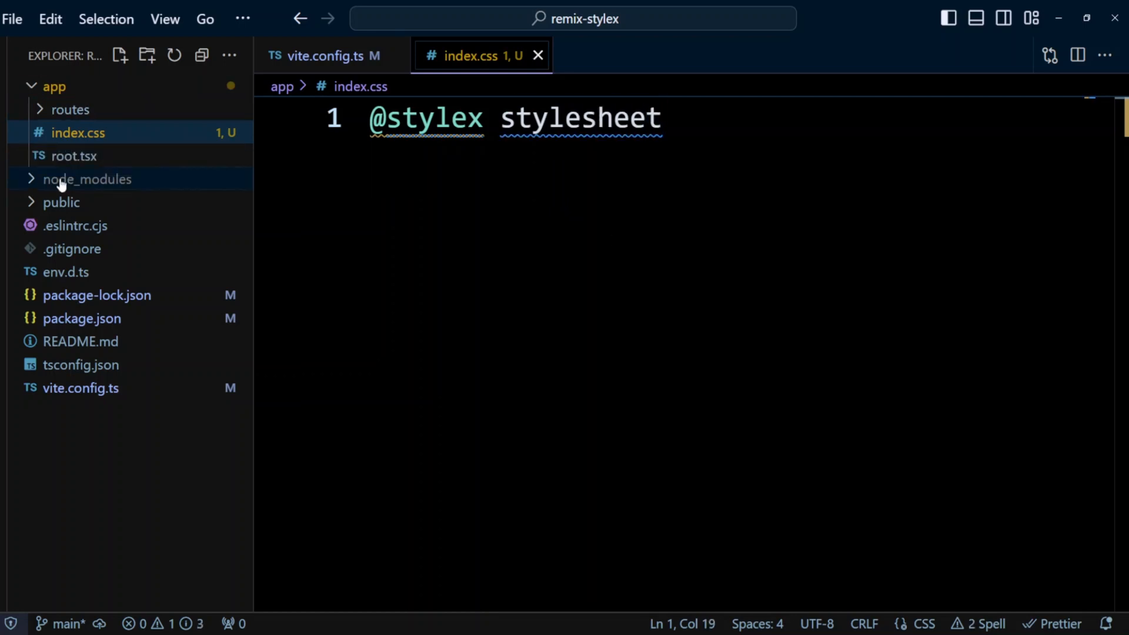
click(73, 155)
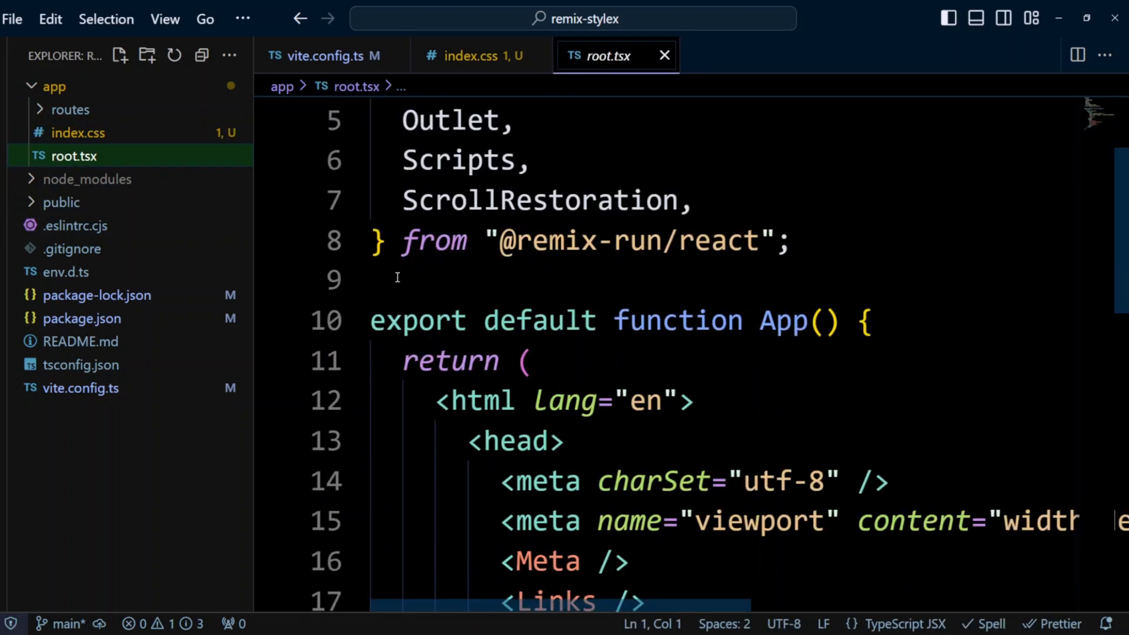
key(Enter)
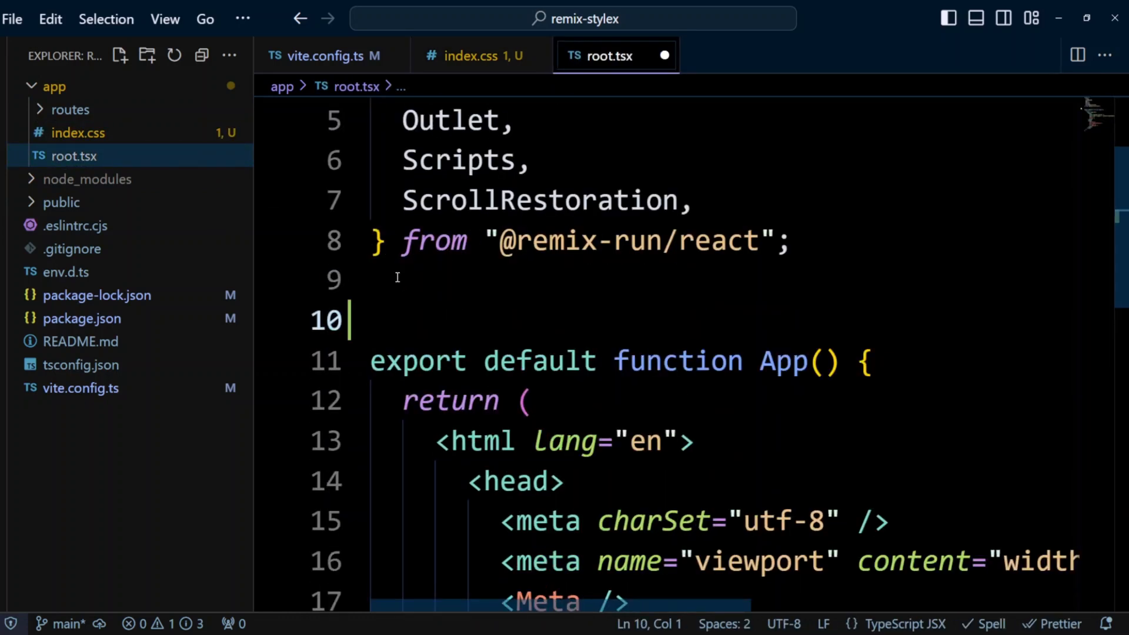
text(import)
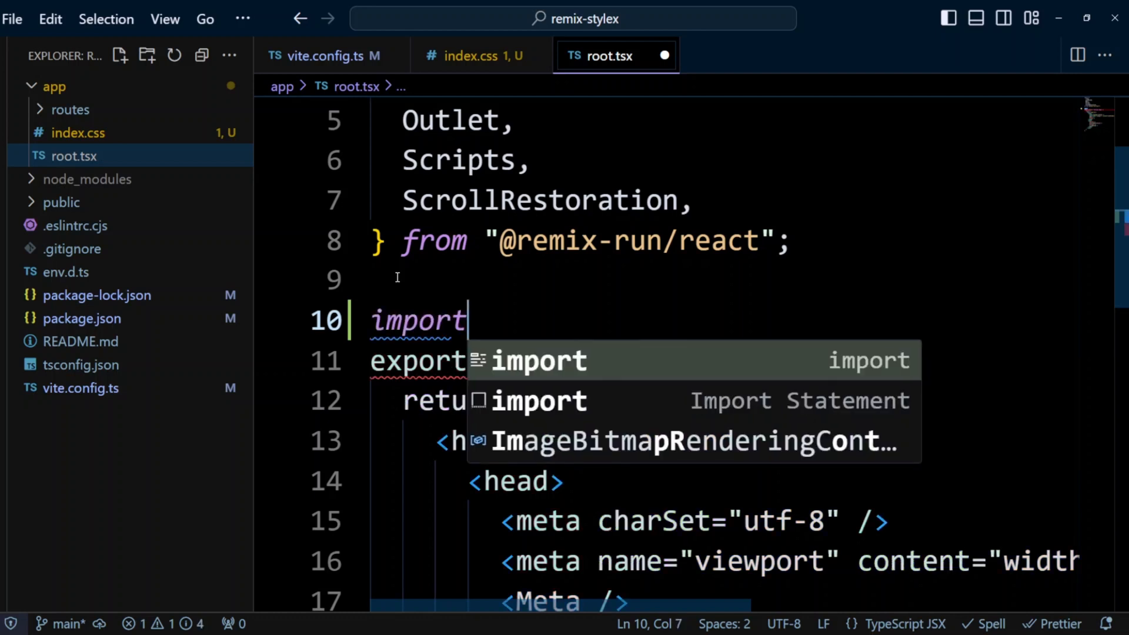
text("./ind")
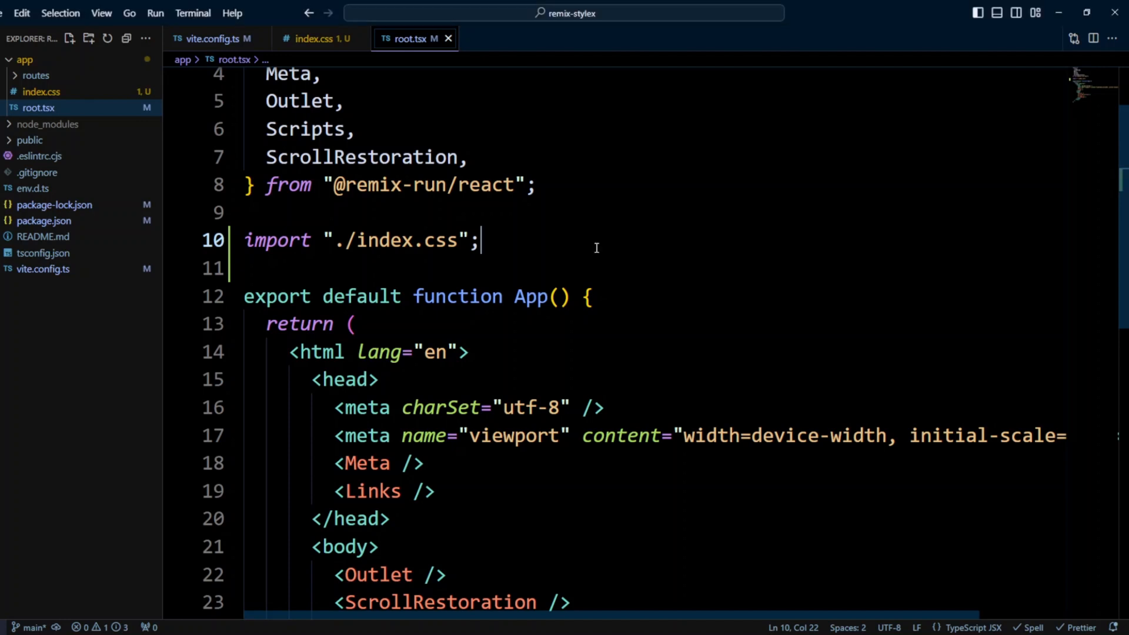
key(ctrl+`)
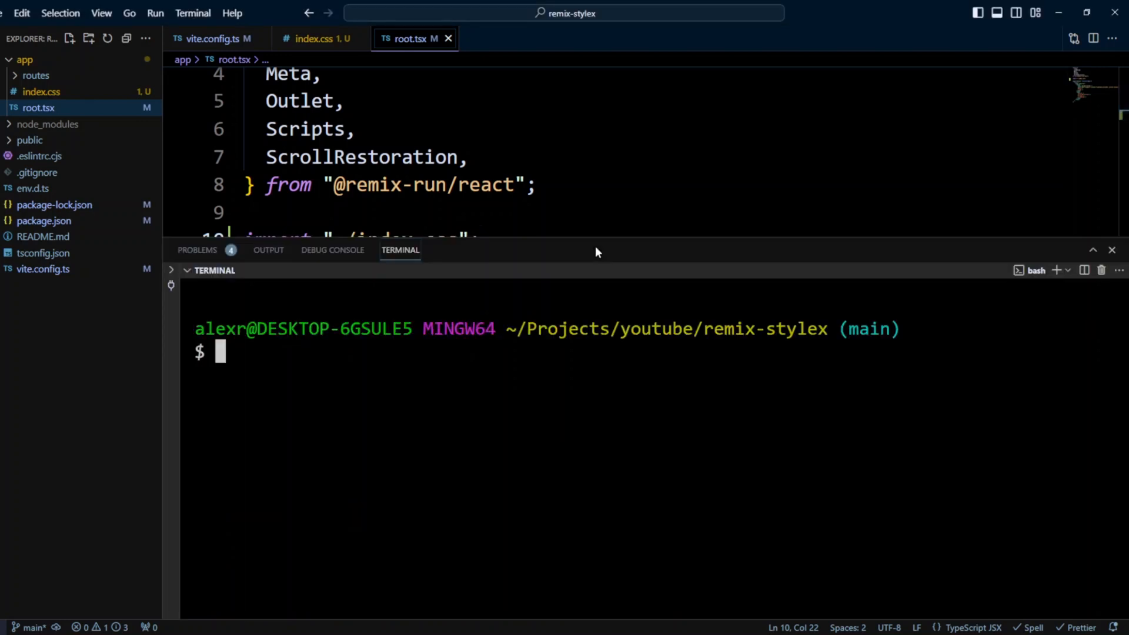
mouse_move(382, 378)
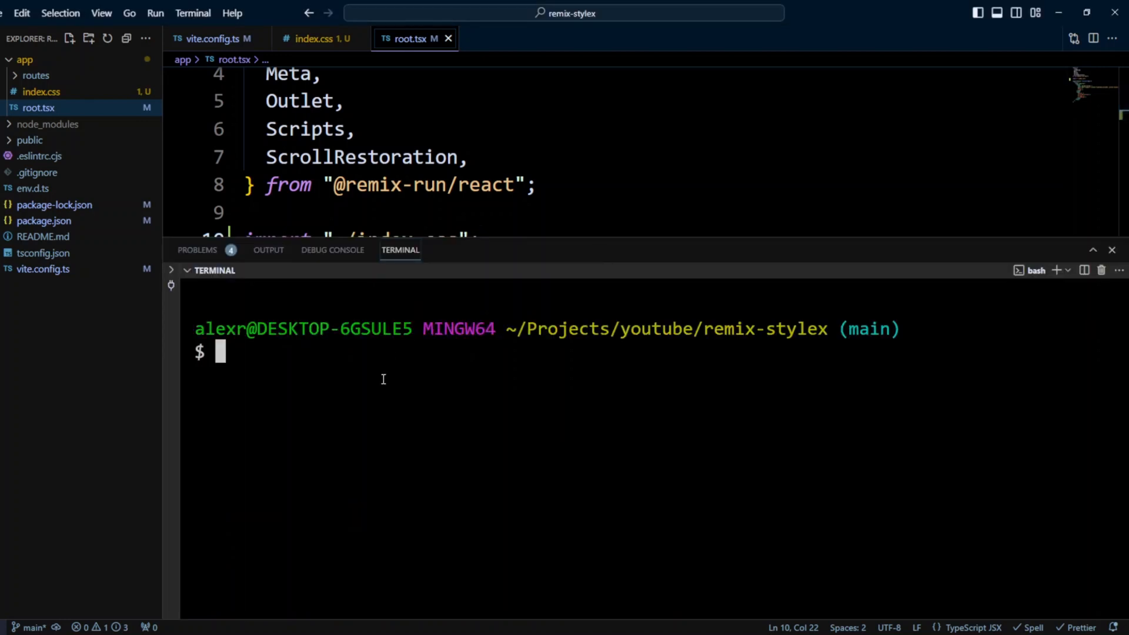
text(npm install --save-dev @stylexjs/eslint-plugin)
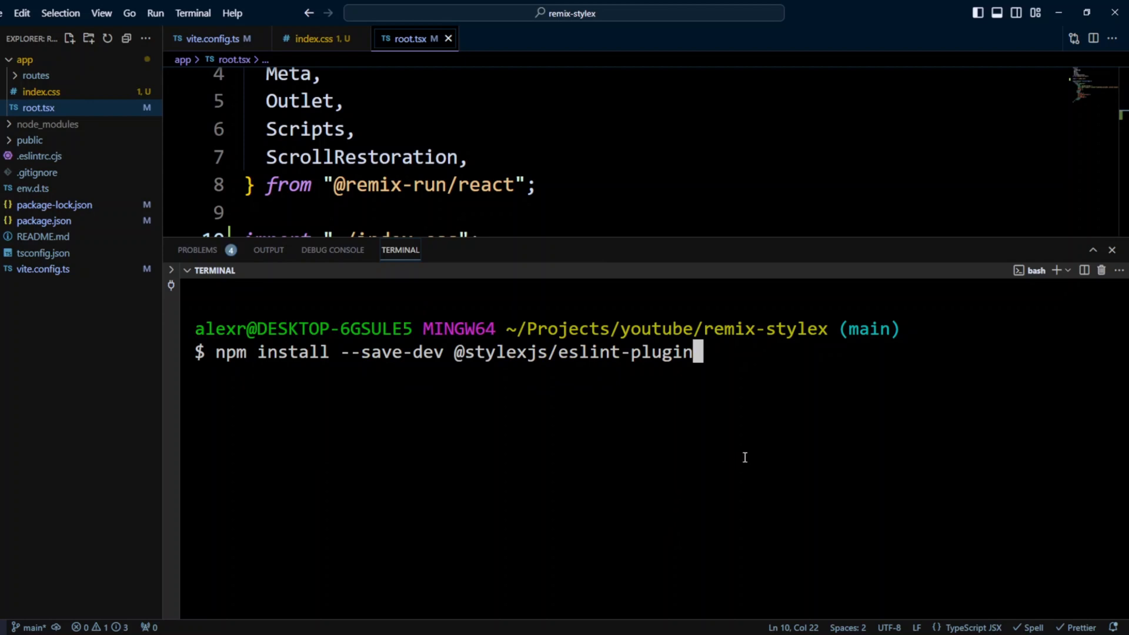
key(Return)
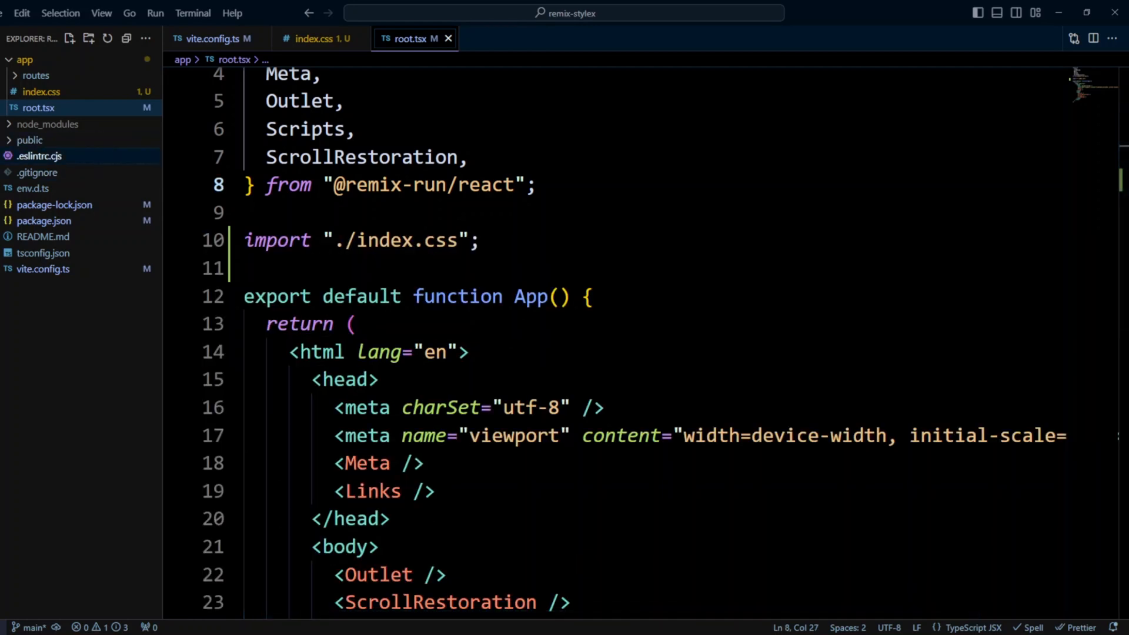
click(39, 155)
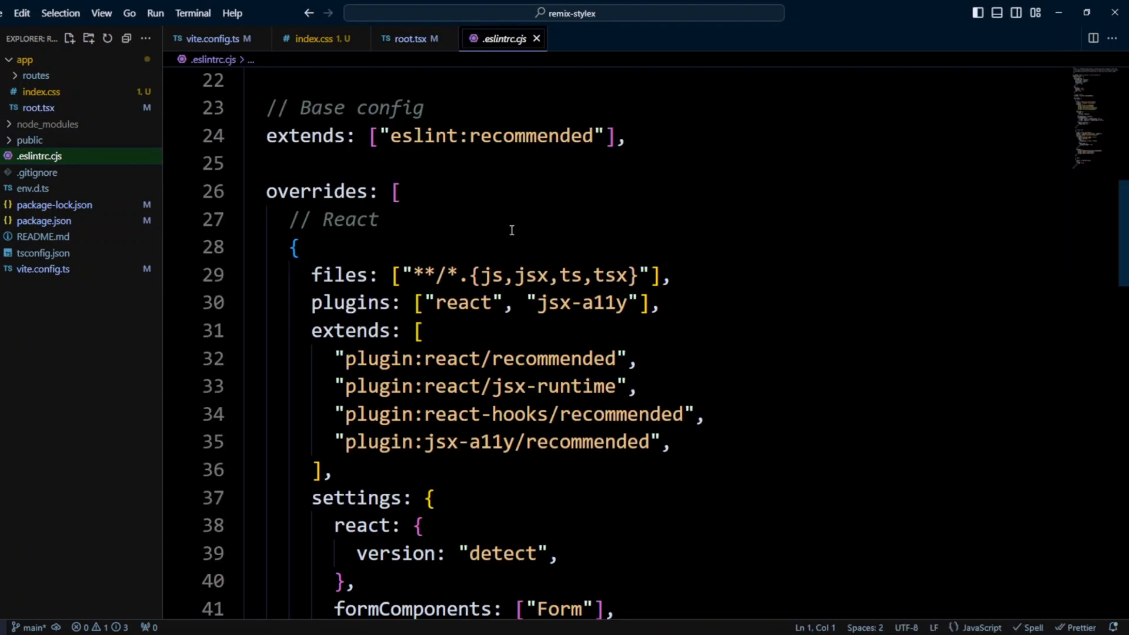
scroll(up, 3)
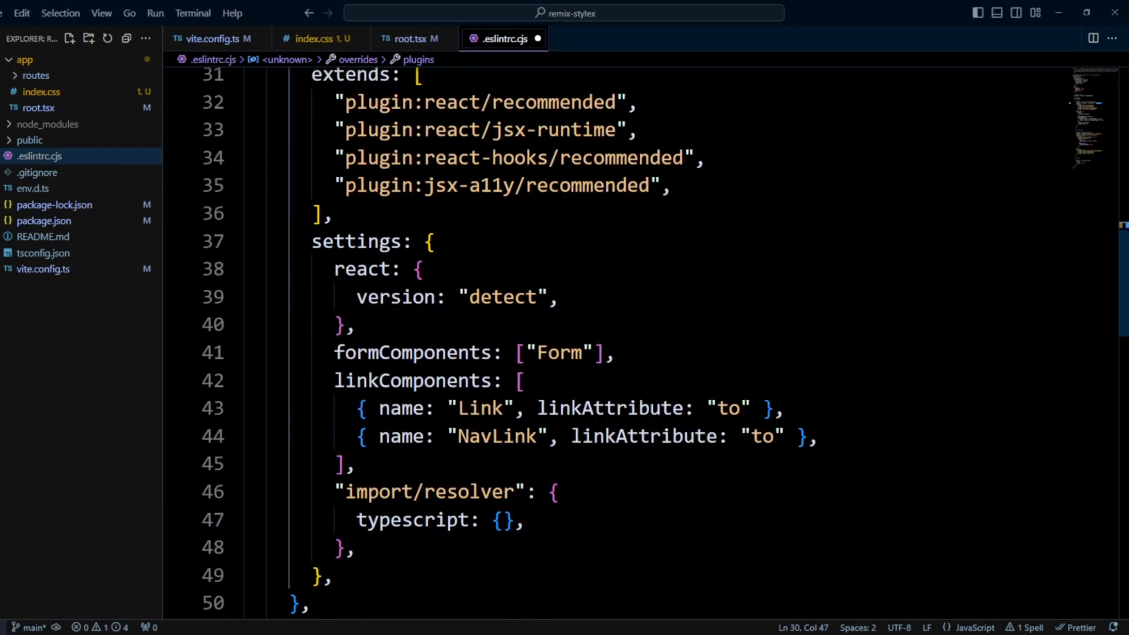
scroll(down, 3)
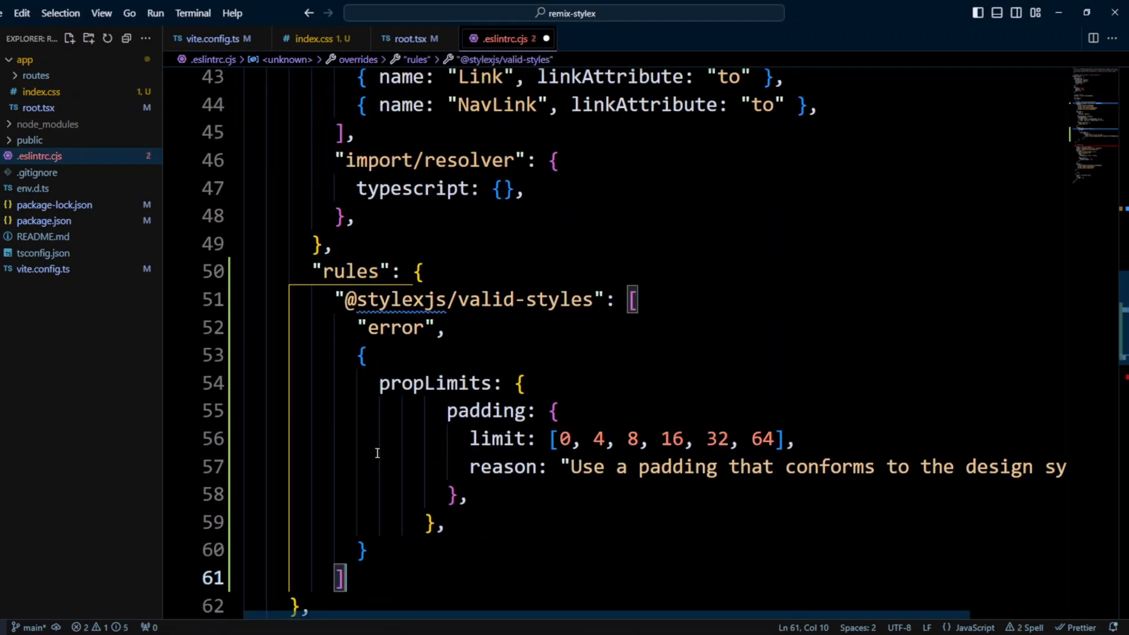
mouse_move(535, 337)
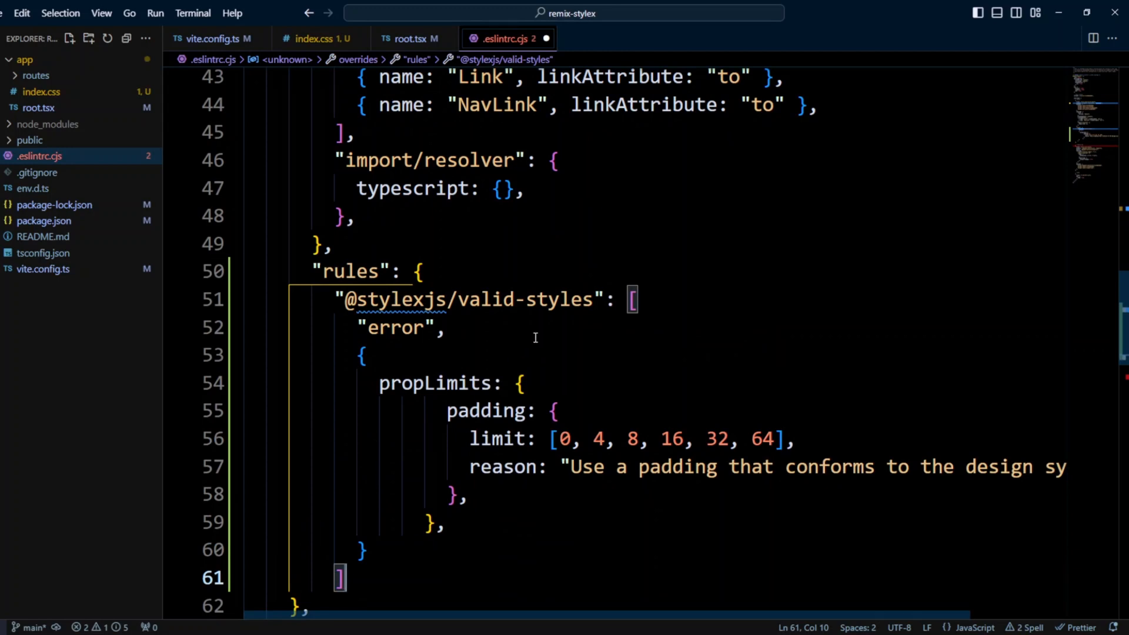
mouse_move(674, 424)
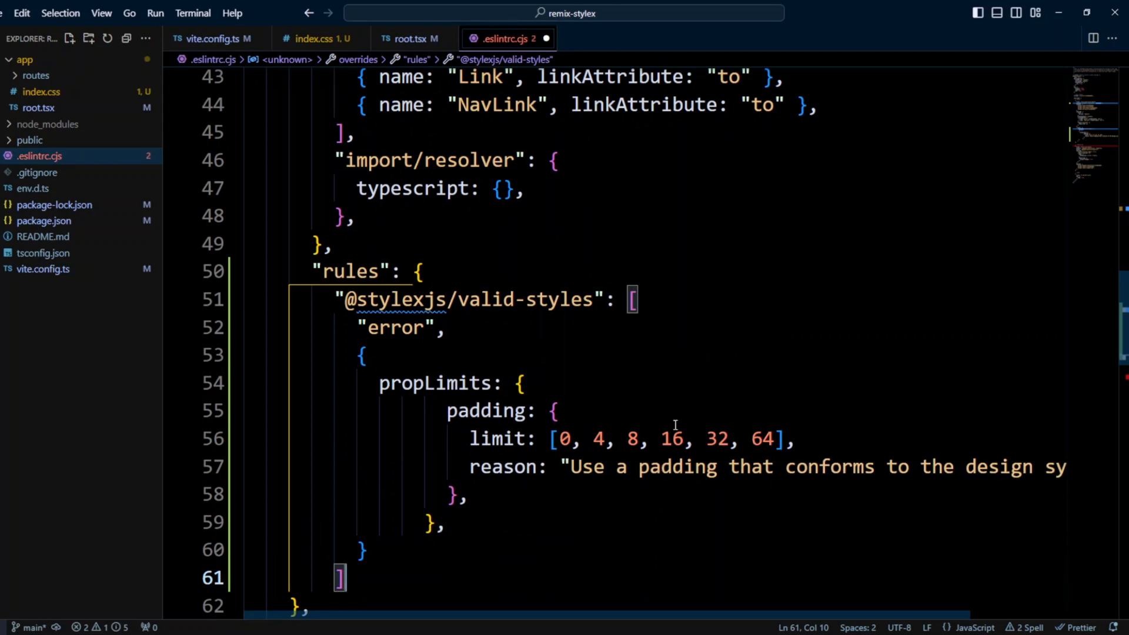
mouse_move(603, 449)
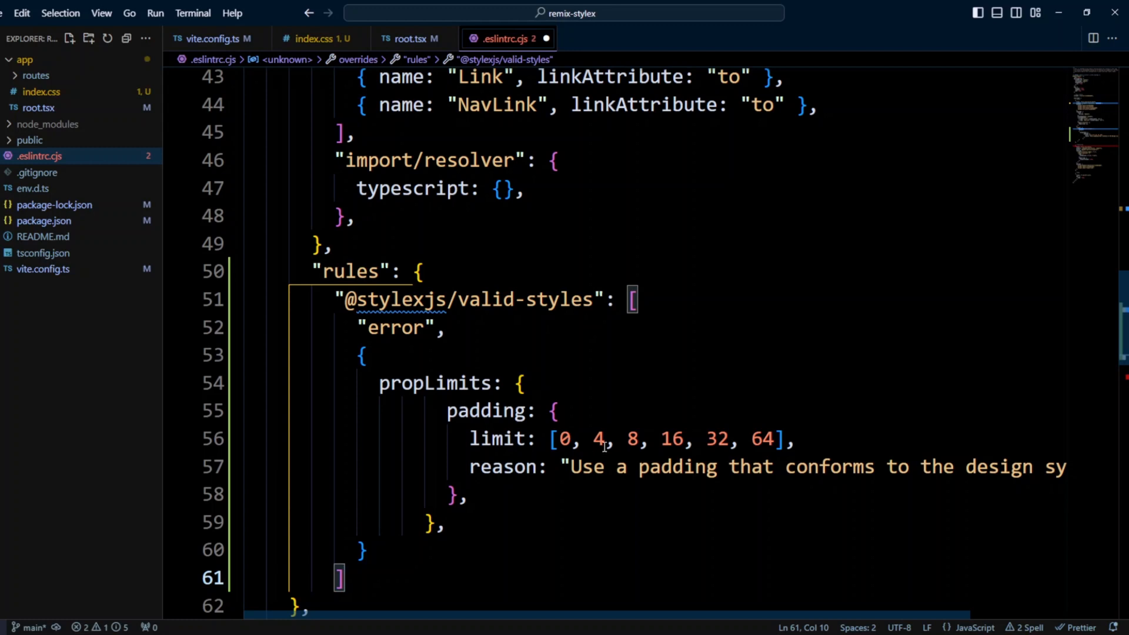
mouse_move(815, 394)
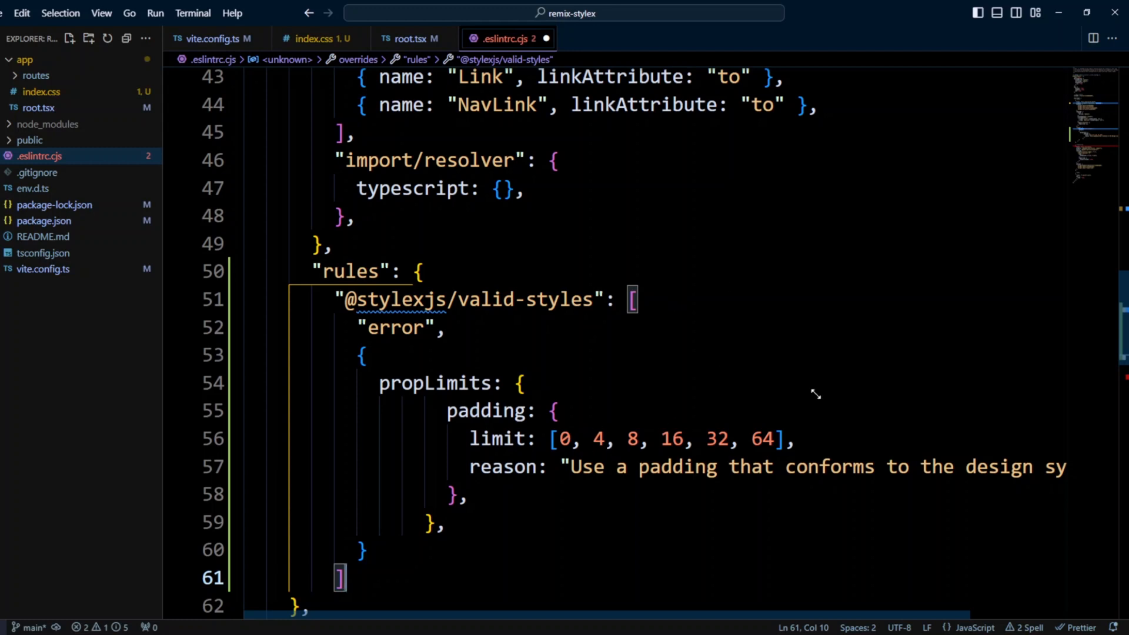
key(ctrl+s)
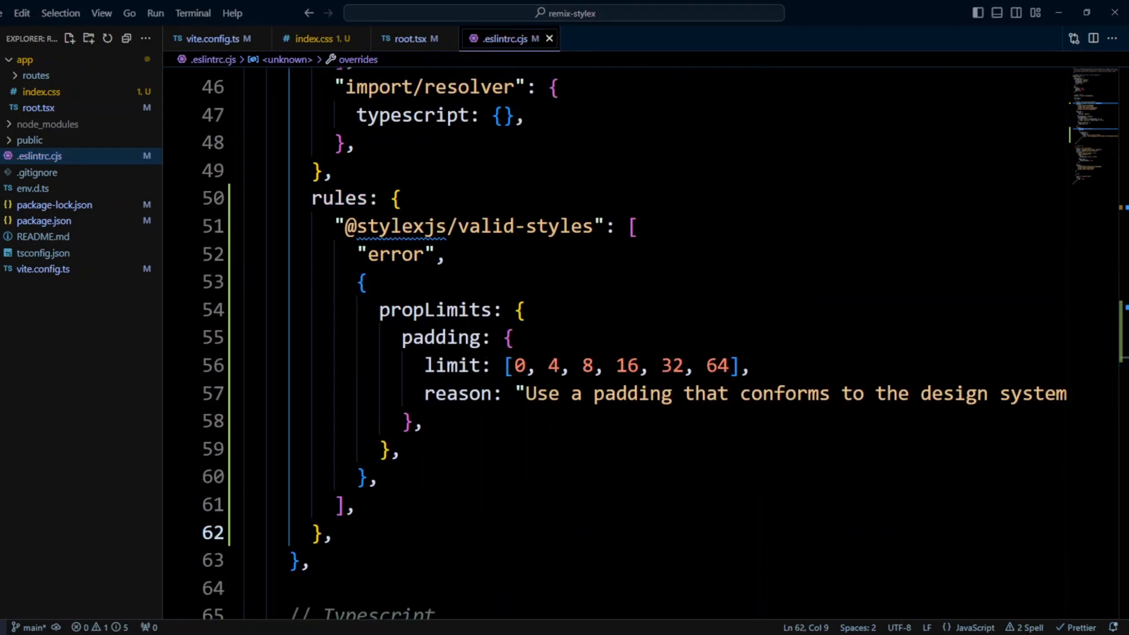
click(36, 75)
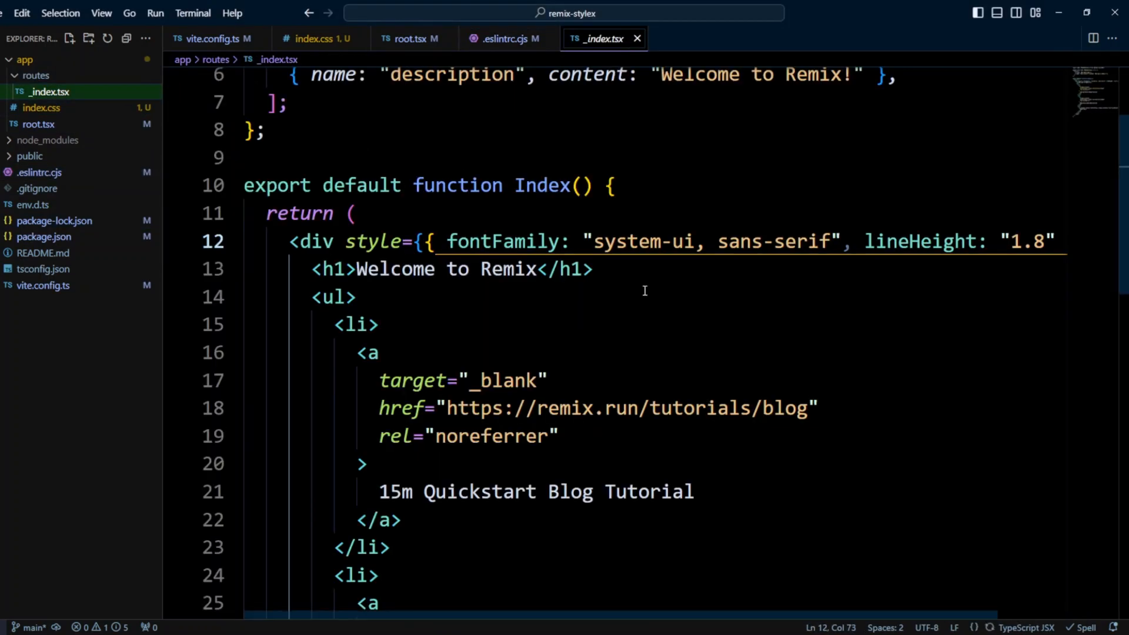
scroll(up, 3)
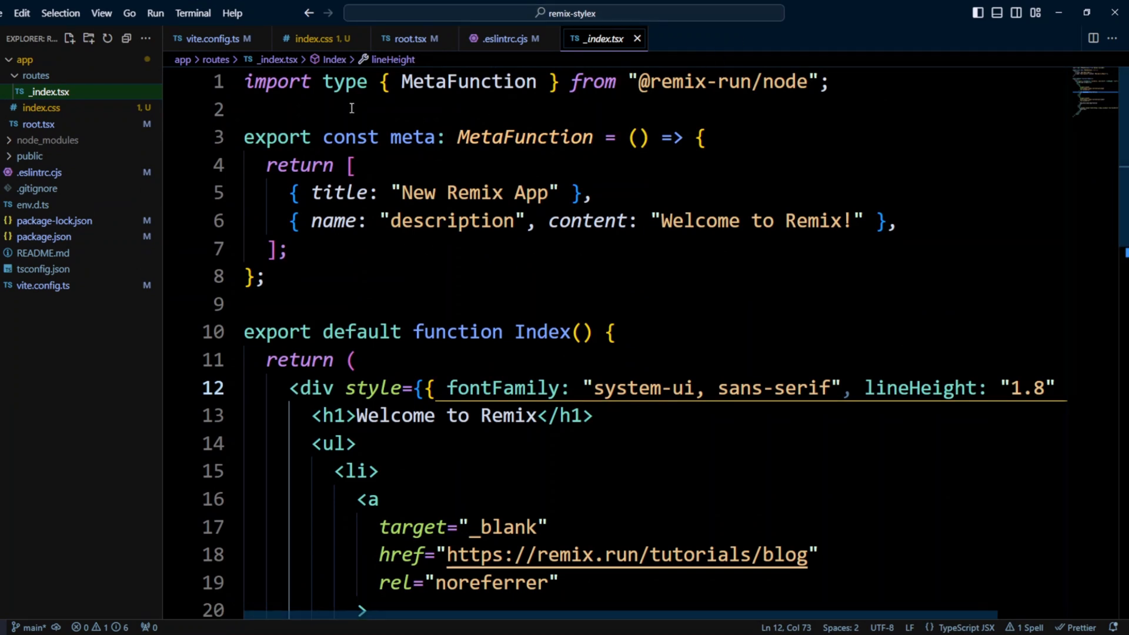
text(import * as stylex from "@stylexjs/stylex";)
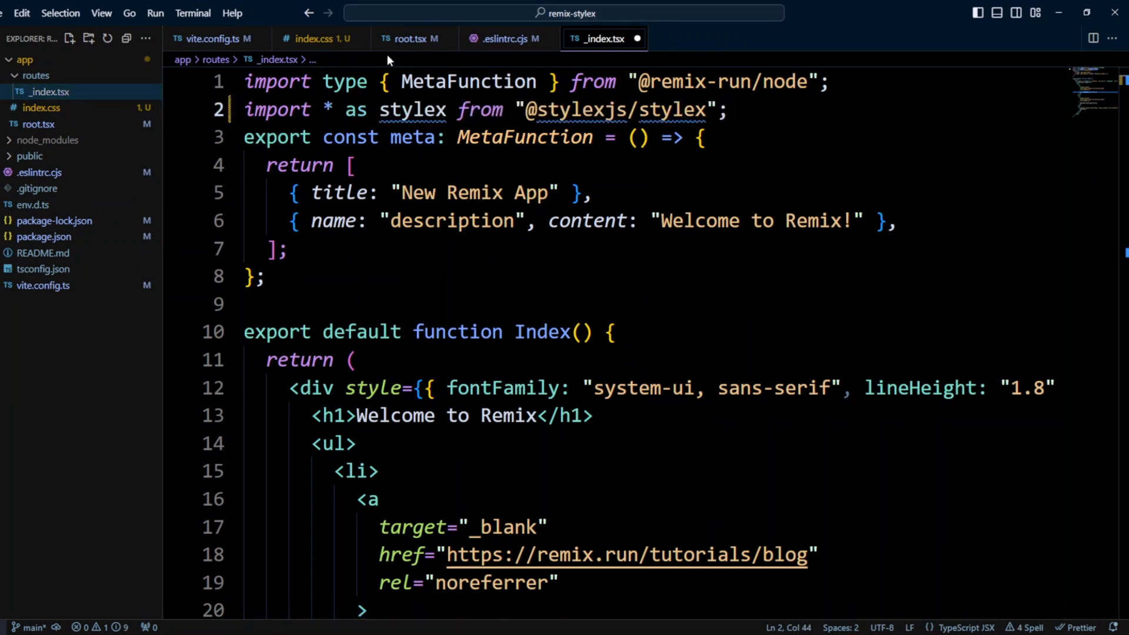
key(Enter)
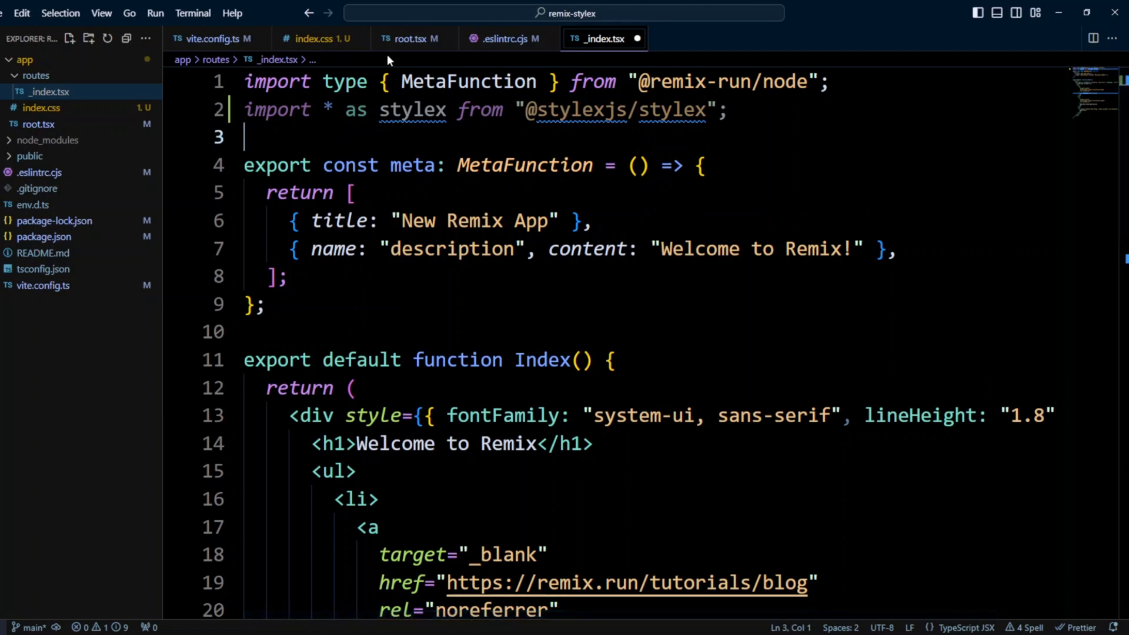
mouse_move(885, 605)
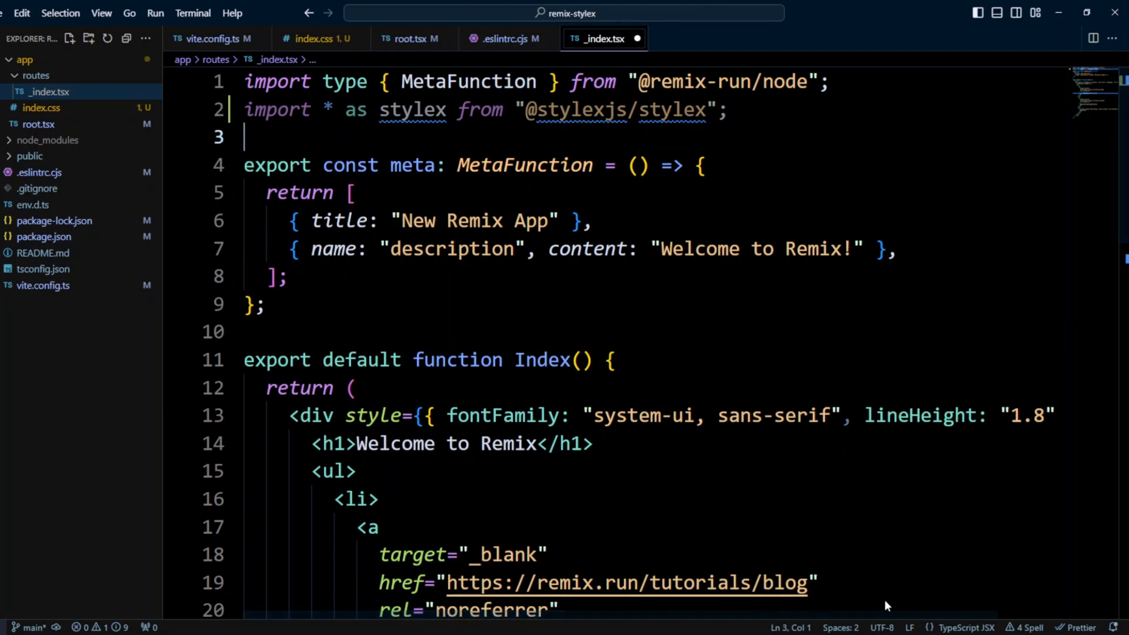
- Define stylex.create styles: header with lineHeight 1.5 and padding 3, list with yellow background
text(const styles = stylex.create({)
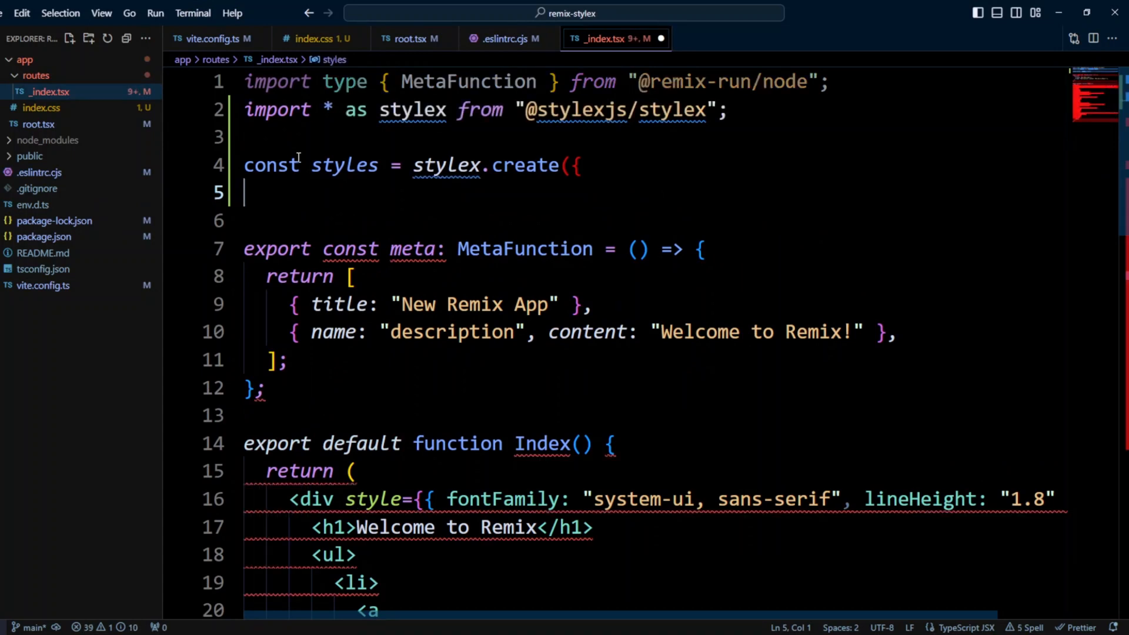
text(header: {)
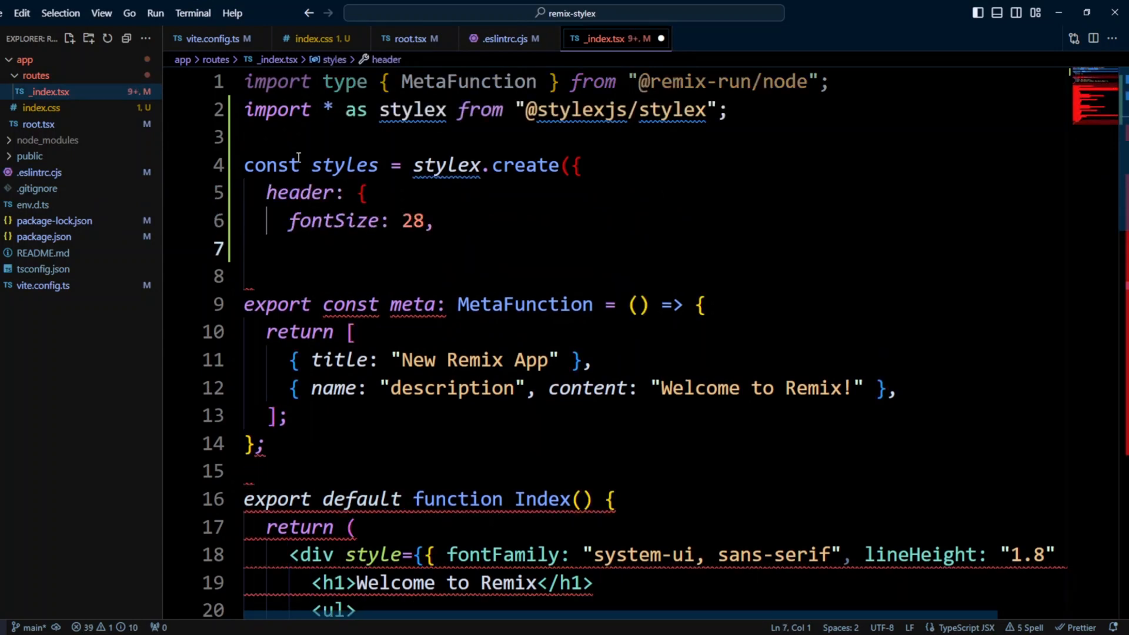
text(lineHeight: 1.5,)
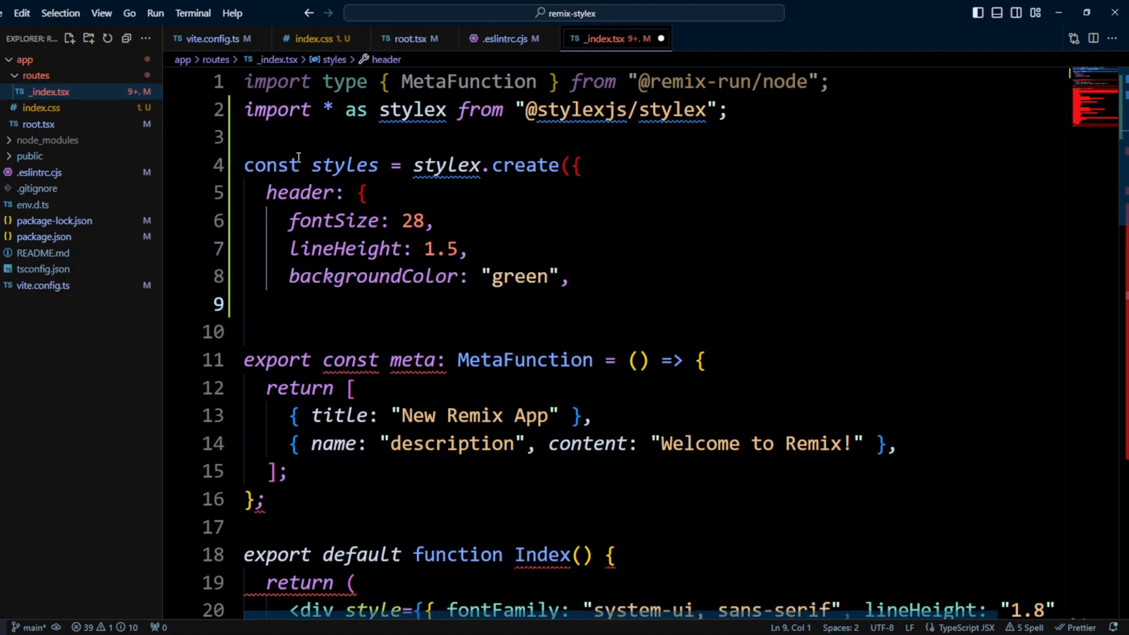
text(padding: 3,)
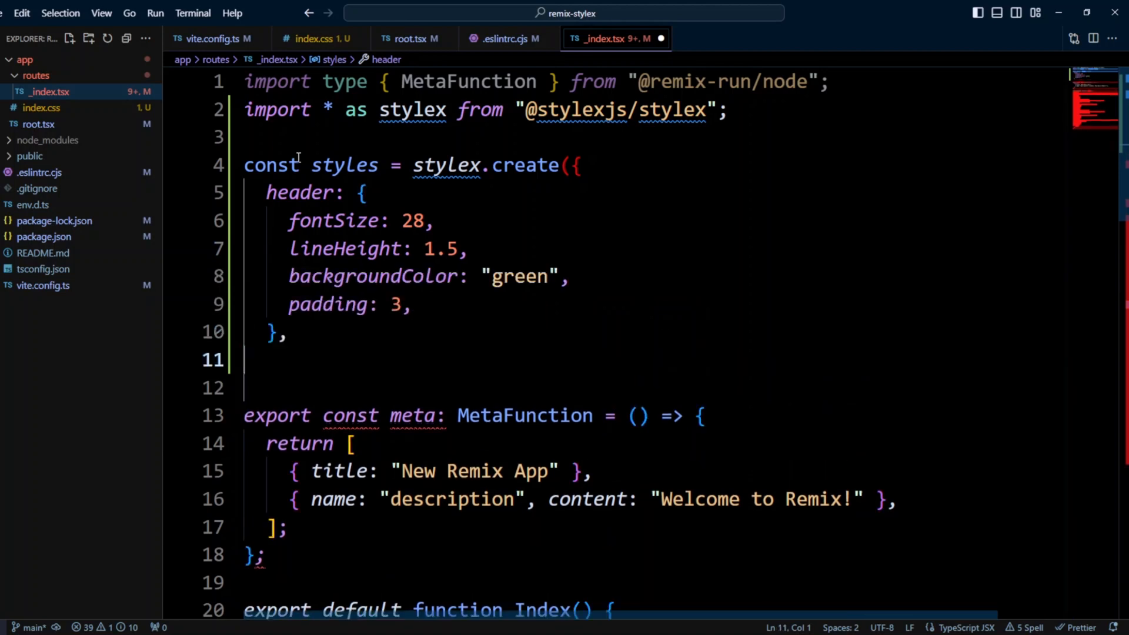
text(list: {)
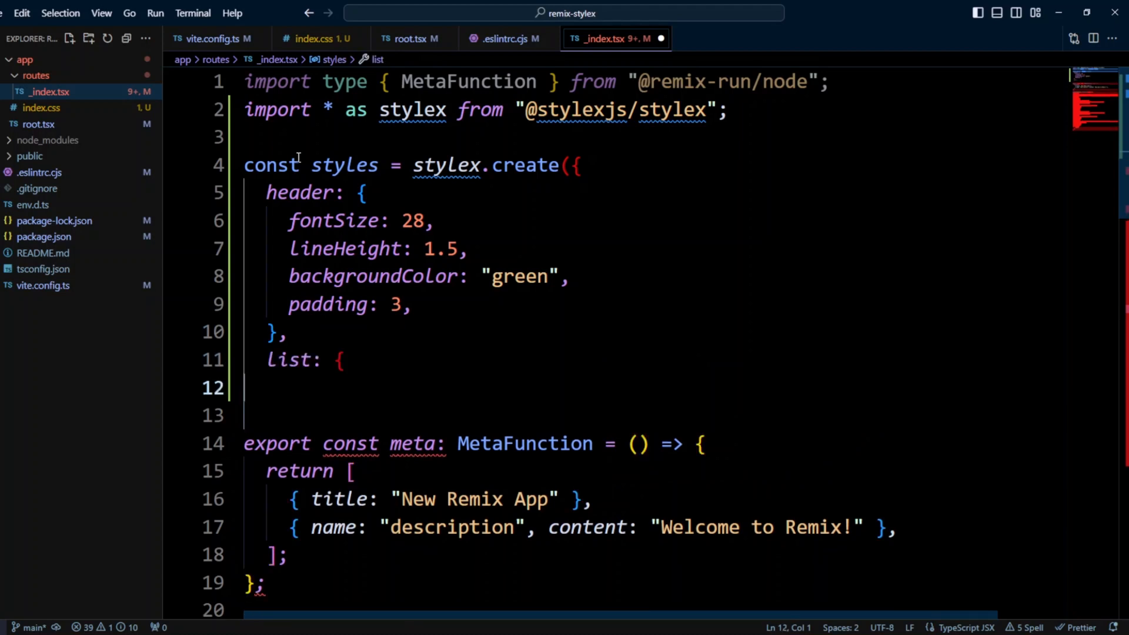
text(backgroundColor: "yellow",)
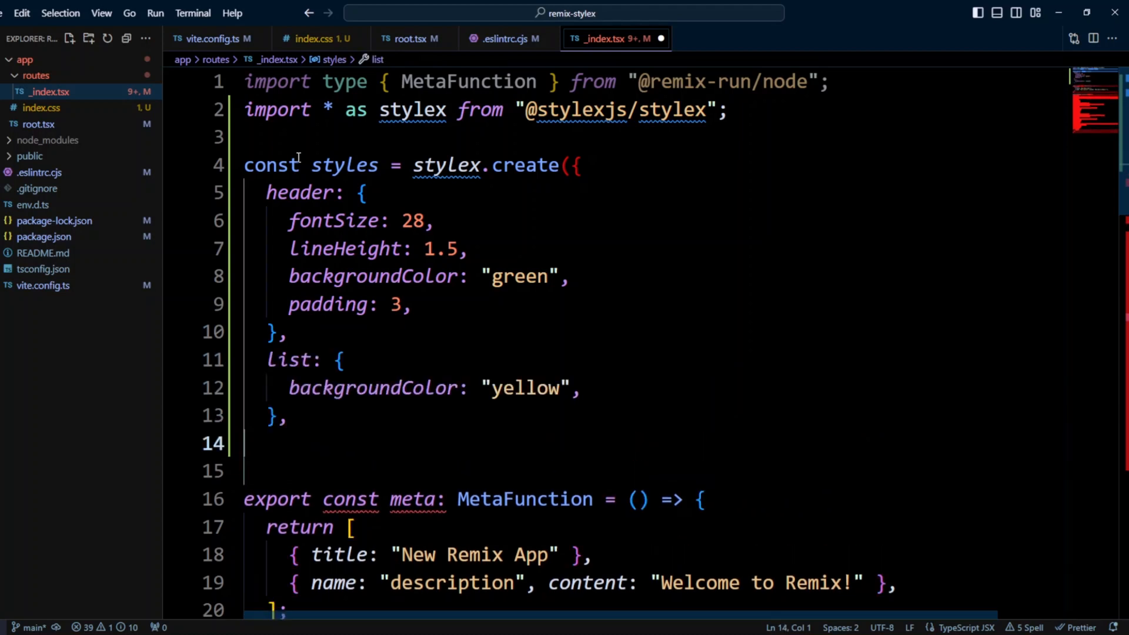
text(});)
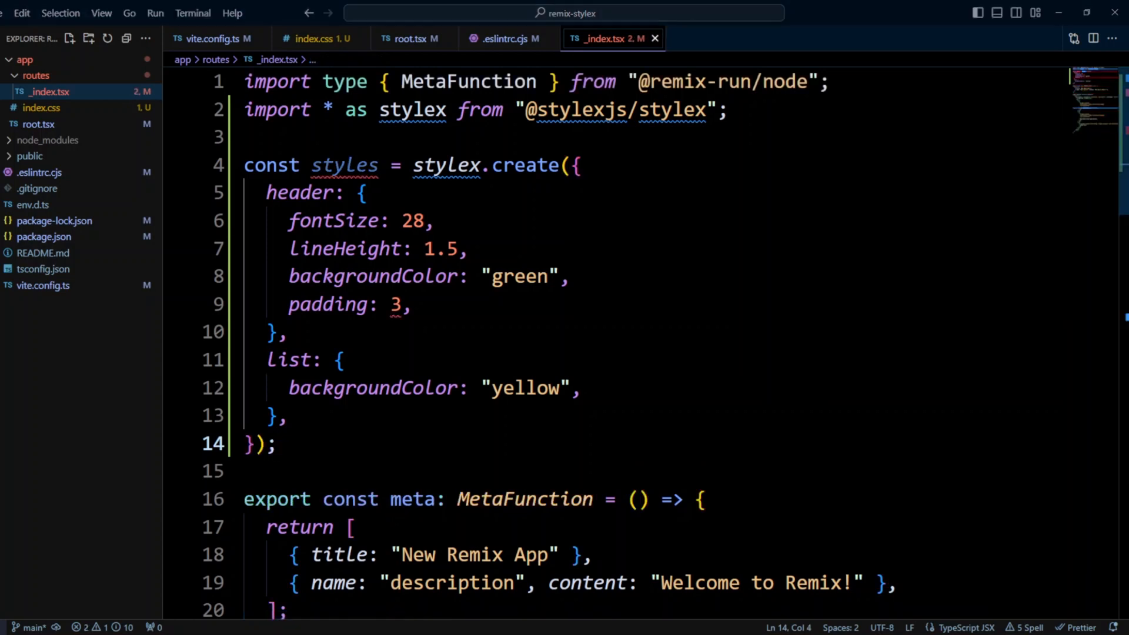
mouse_move(394, 304)
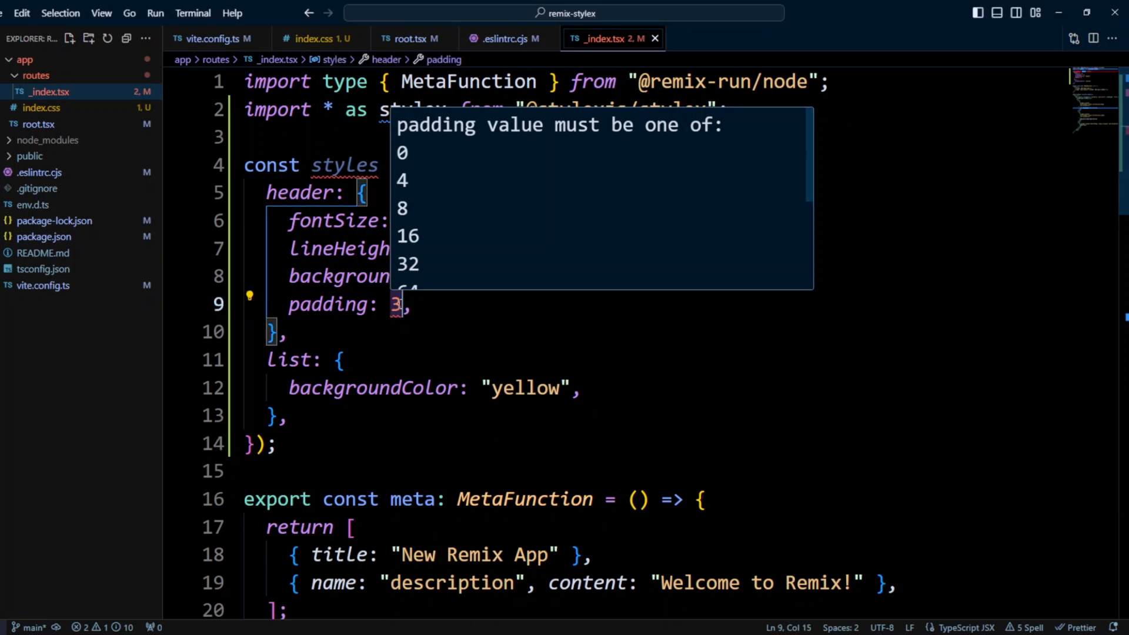
- Change the header padding from 3 to 4 to satisfy the lint rule
key(Backspace)
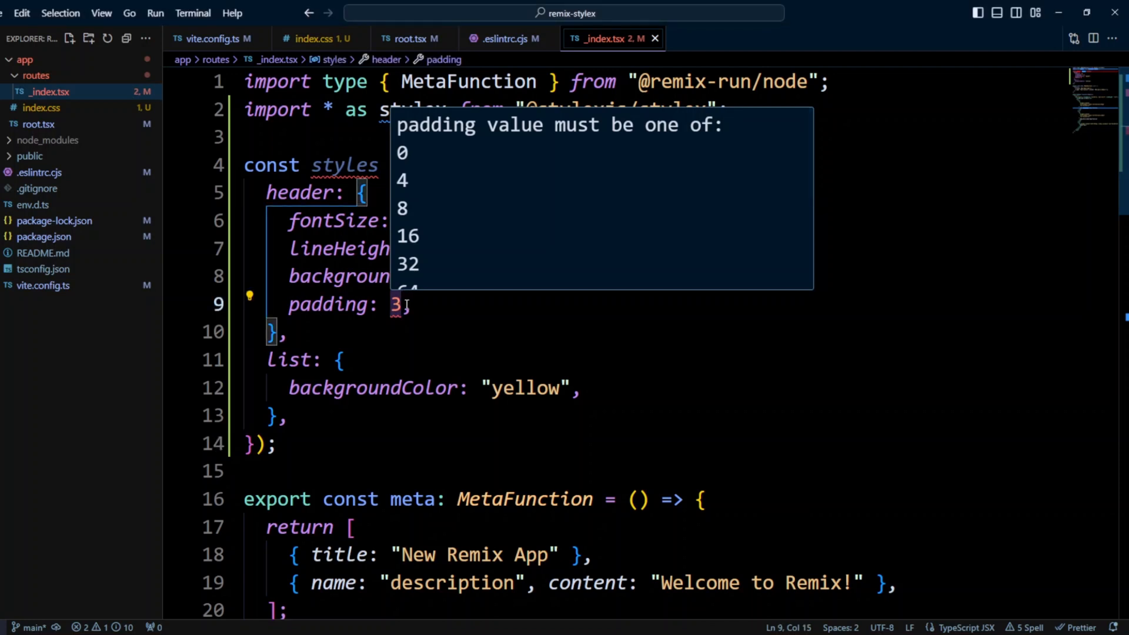
text(,)
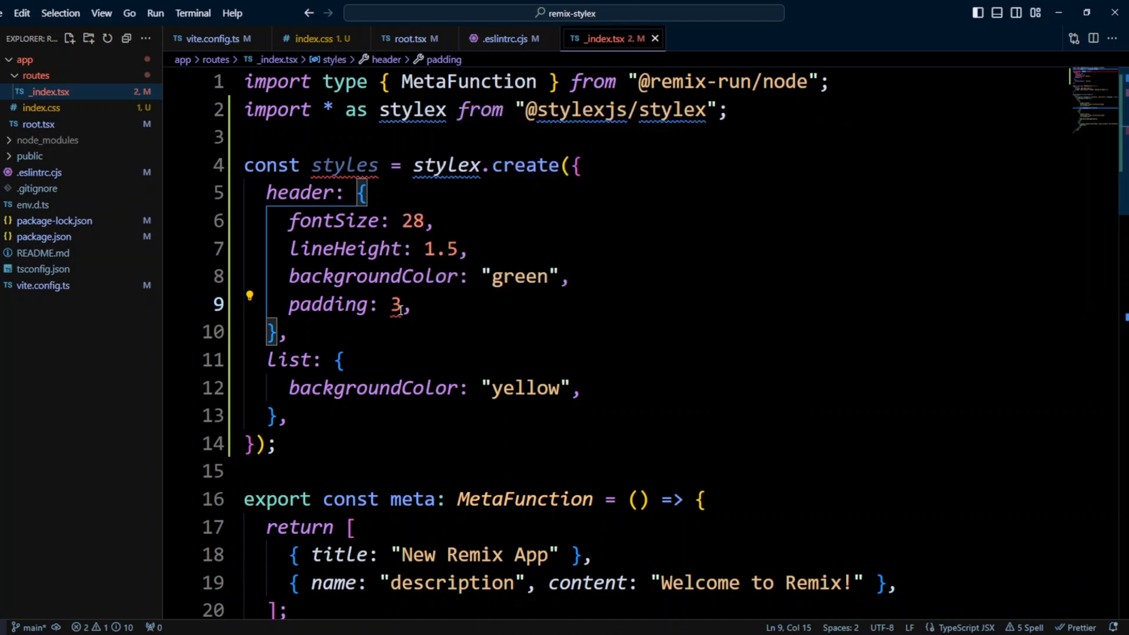
text(4)
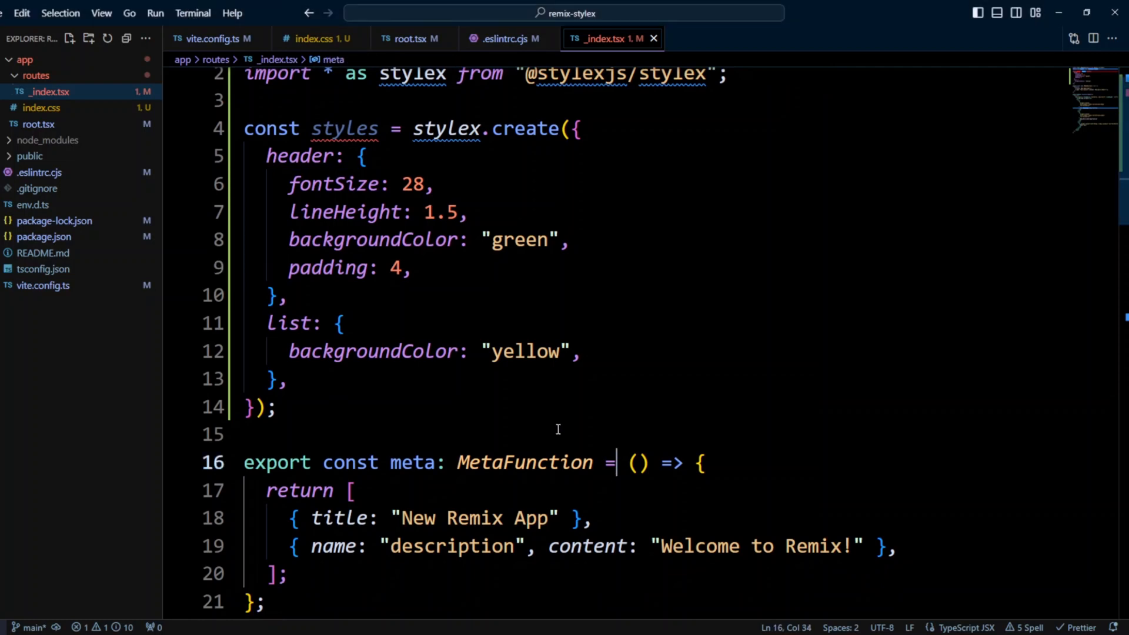
- Spread {...stylex.props(styles.header)} onto the Welcome to Remix h1
scroll(down, 3)
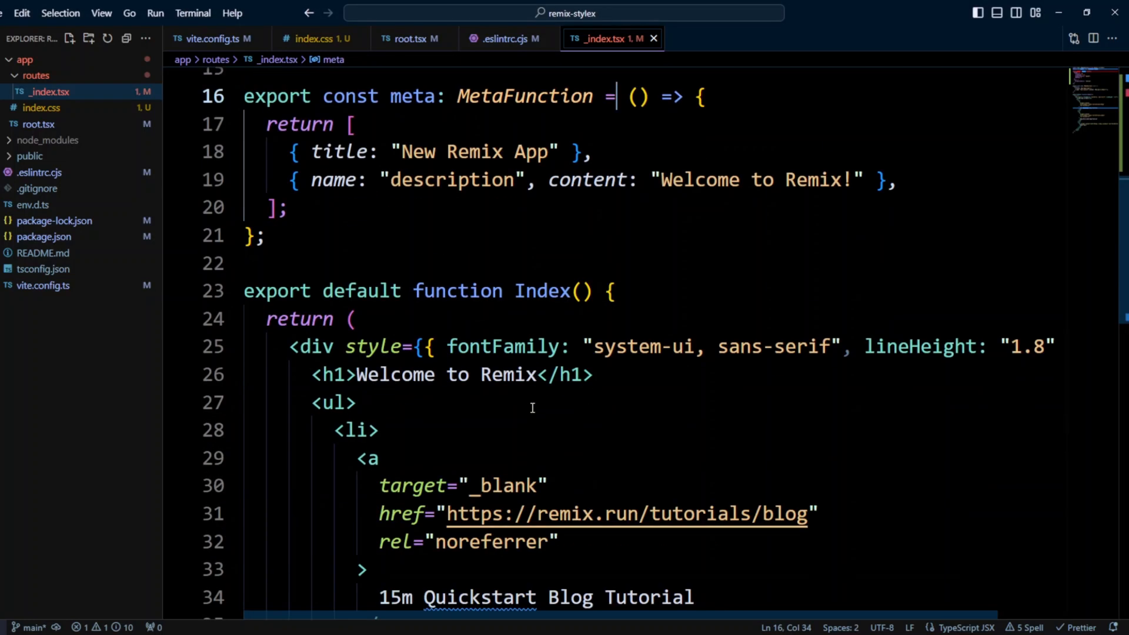
mouse_move(971, 530)
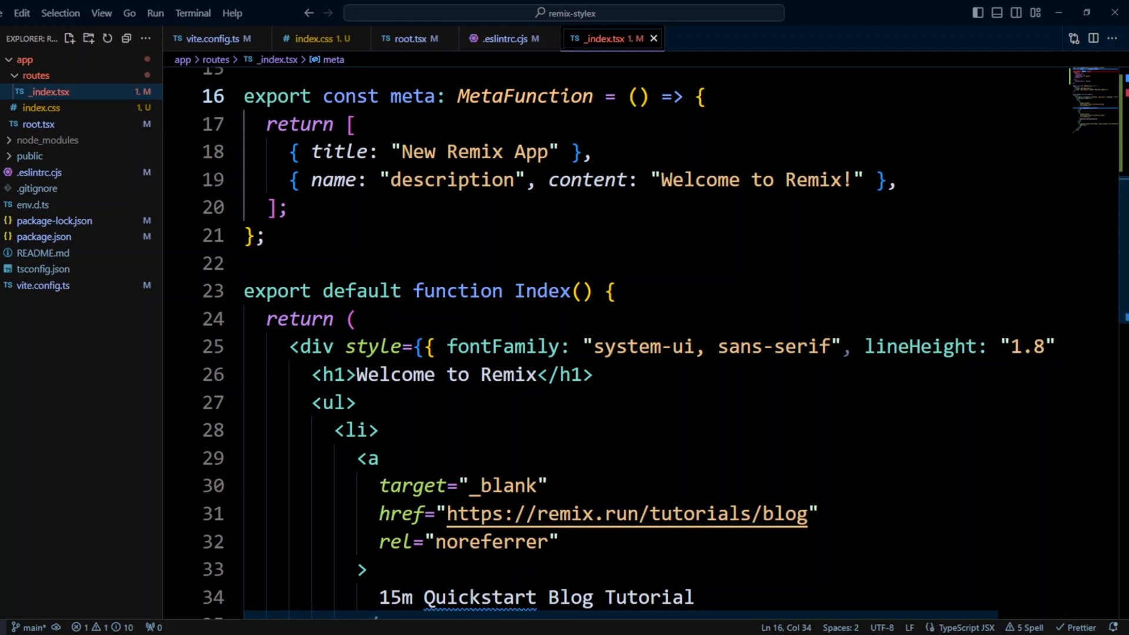
click(352, 319)
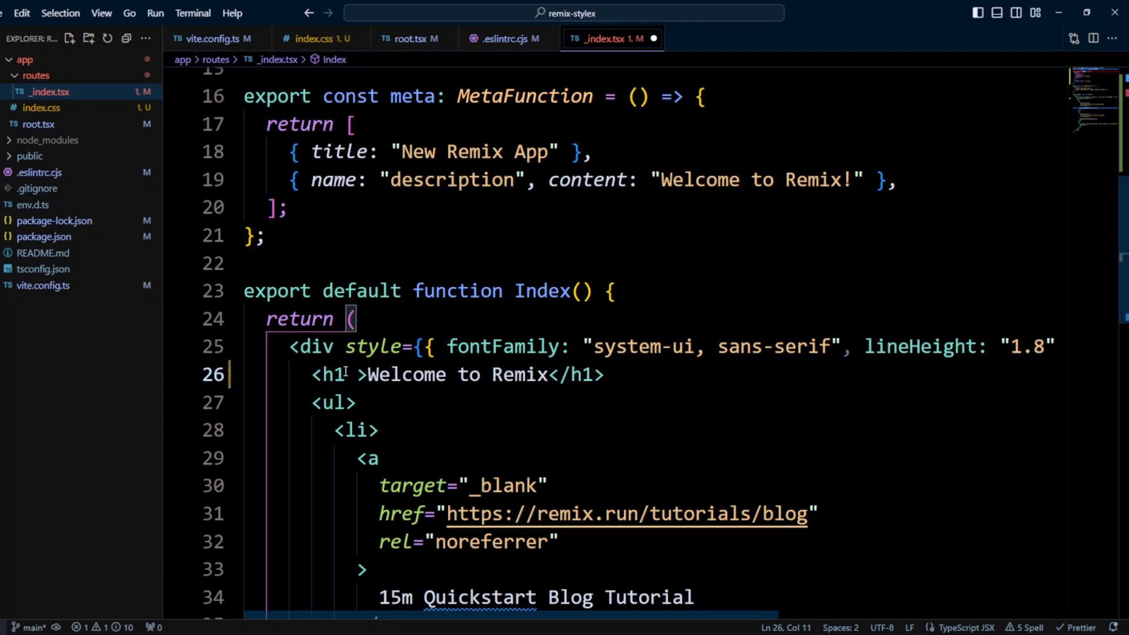
text({...})
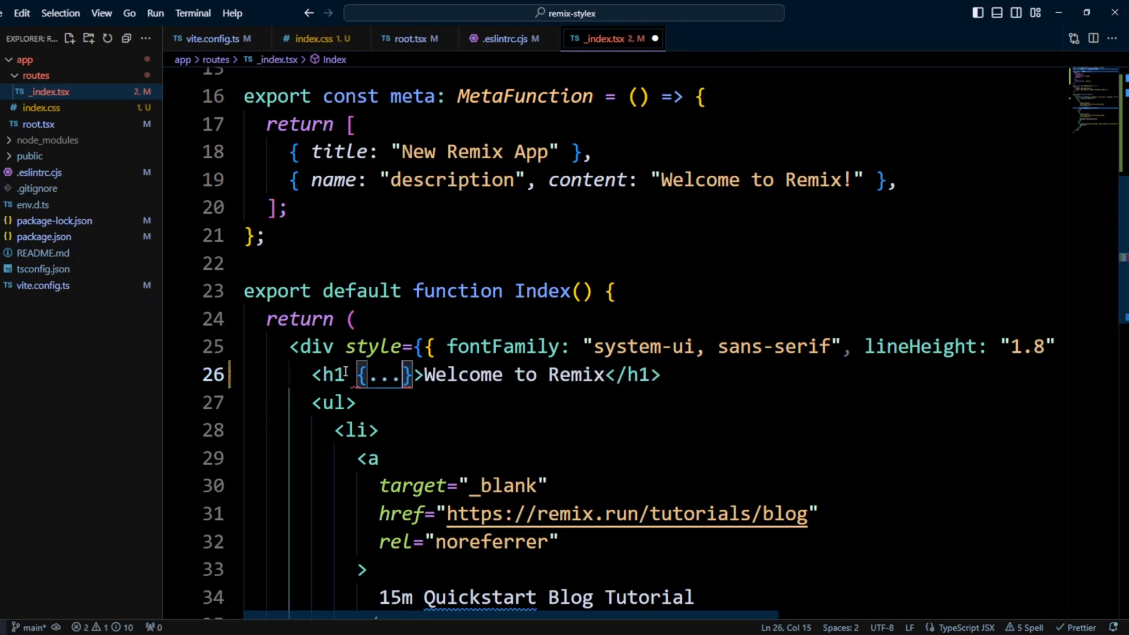
text(stylex.props()
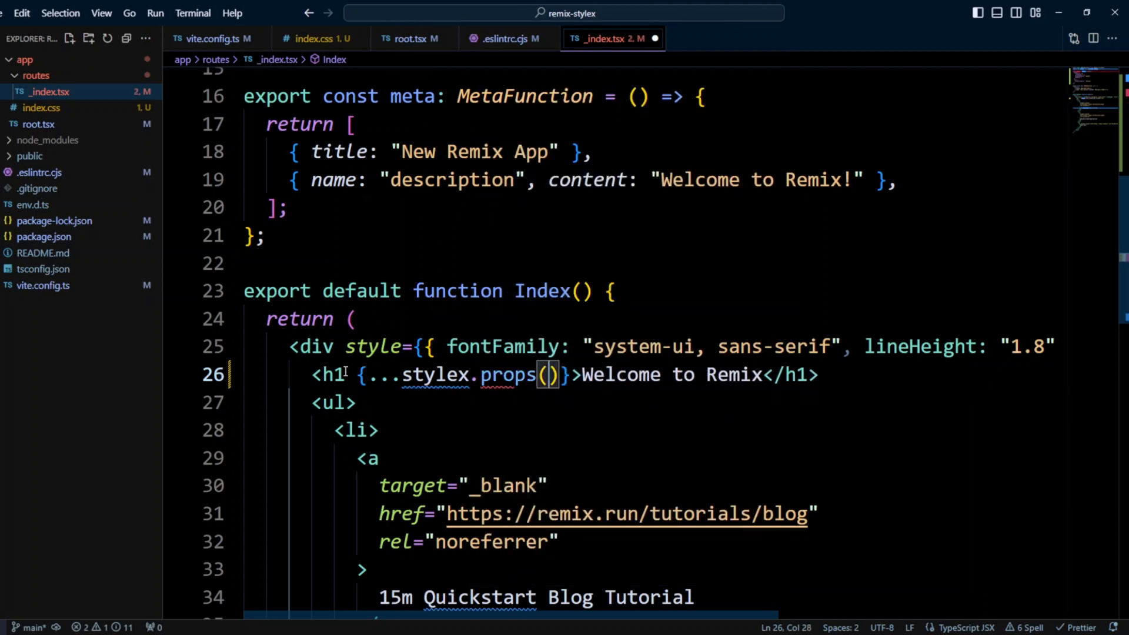
text(stylex)
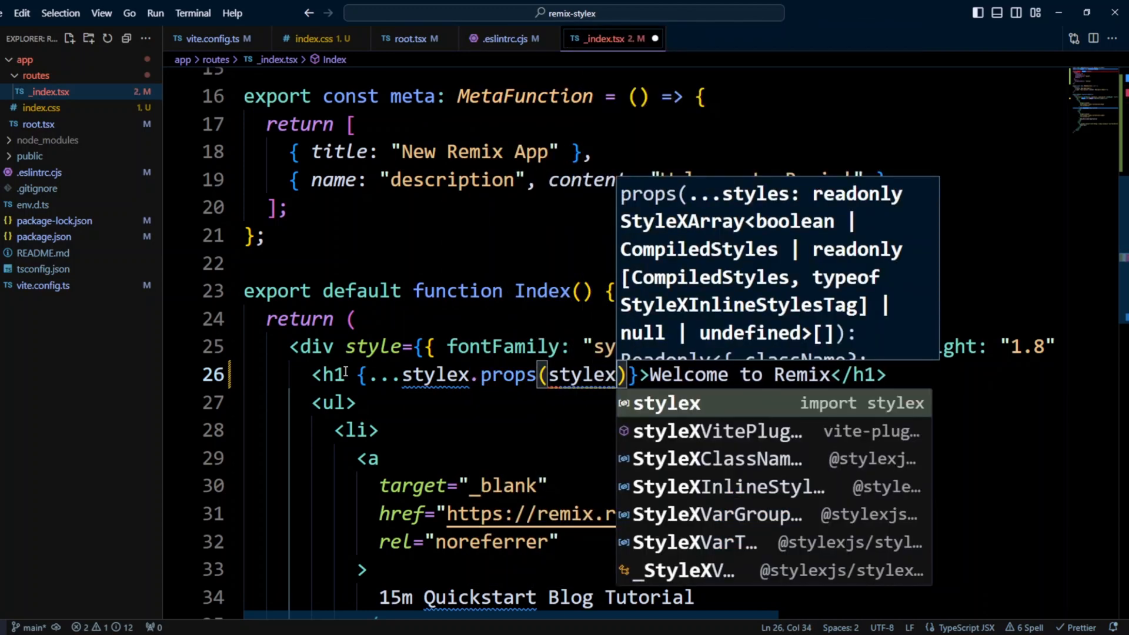
text(.header)
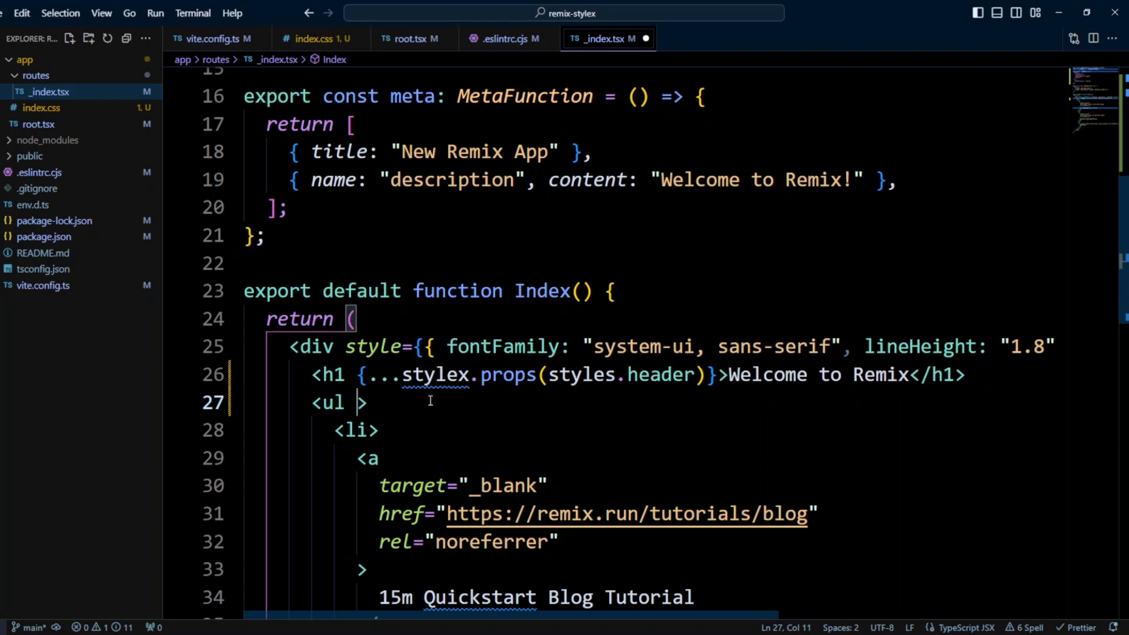
- Start adding {...stylex.props(styles.list)} to the ul element
text({...})
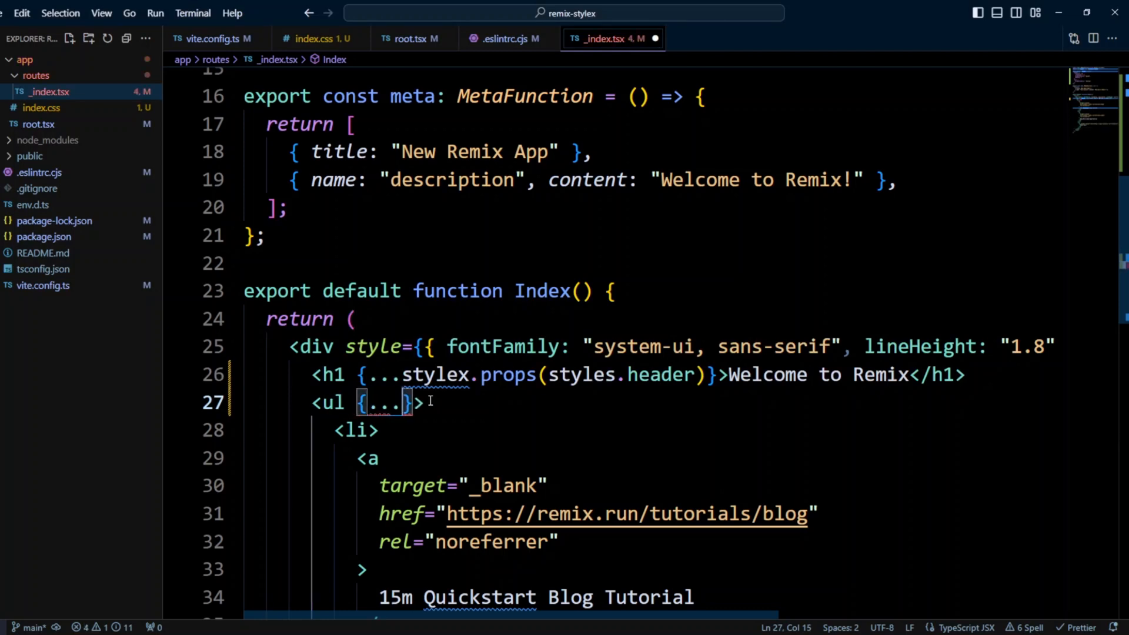
text(stylex.)
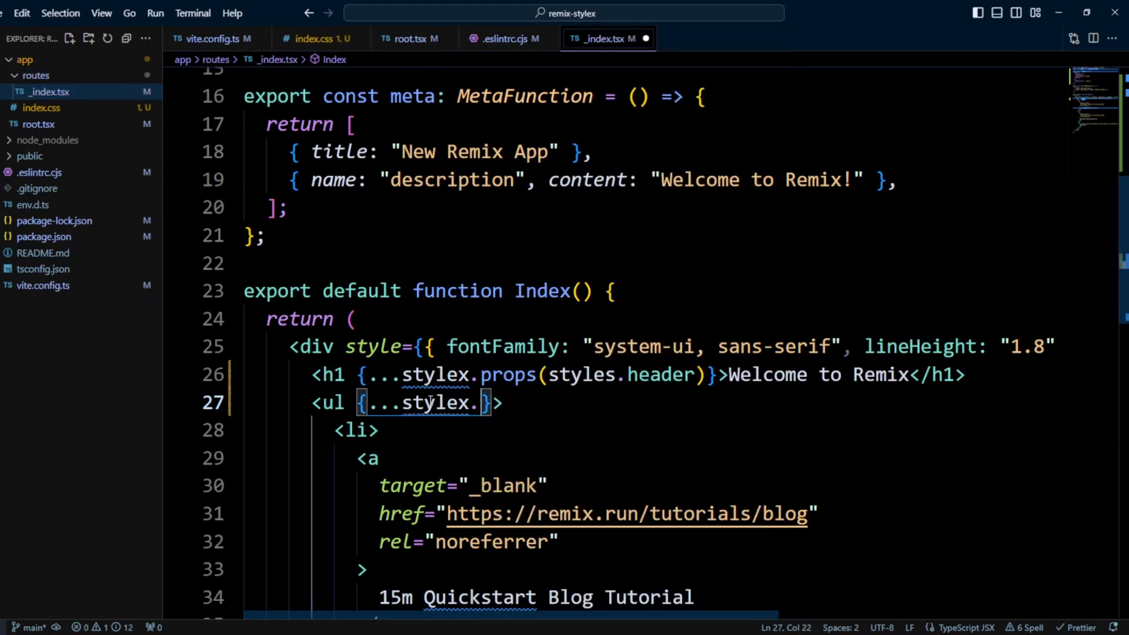
text(props(sty)
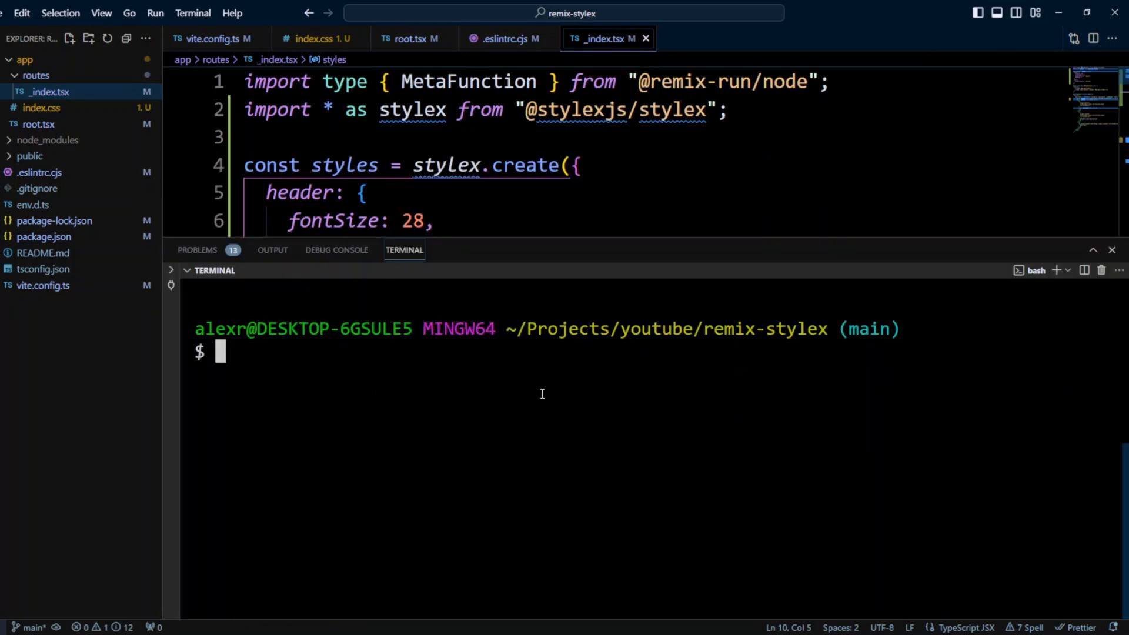
- Run npm run dev in the terminal to serve the app at localhost:5173
text(npm r)
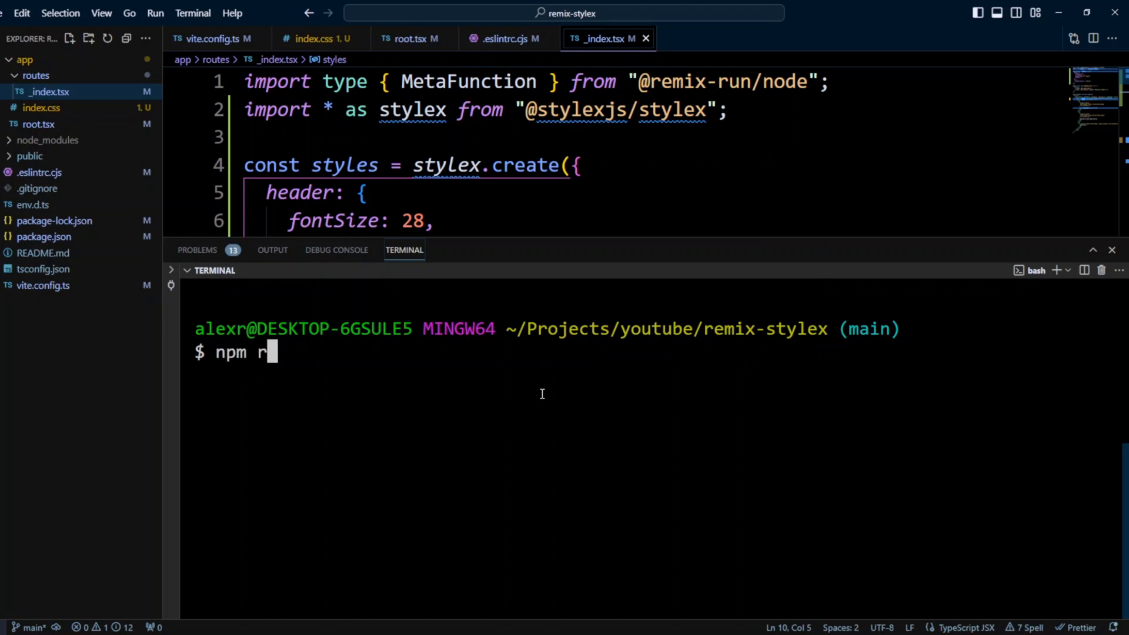
key(Return)
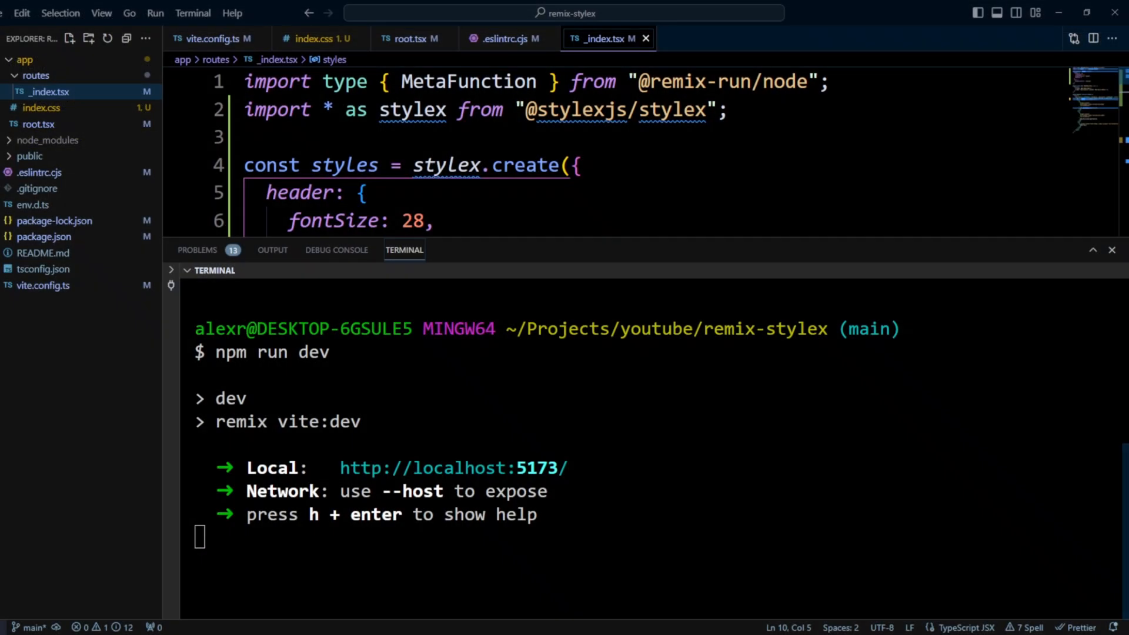
click(41, 107)
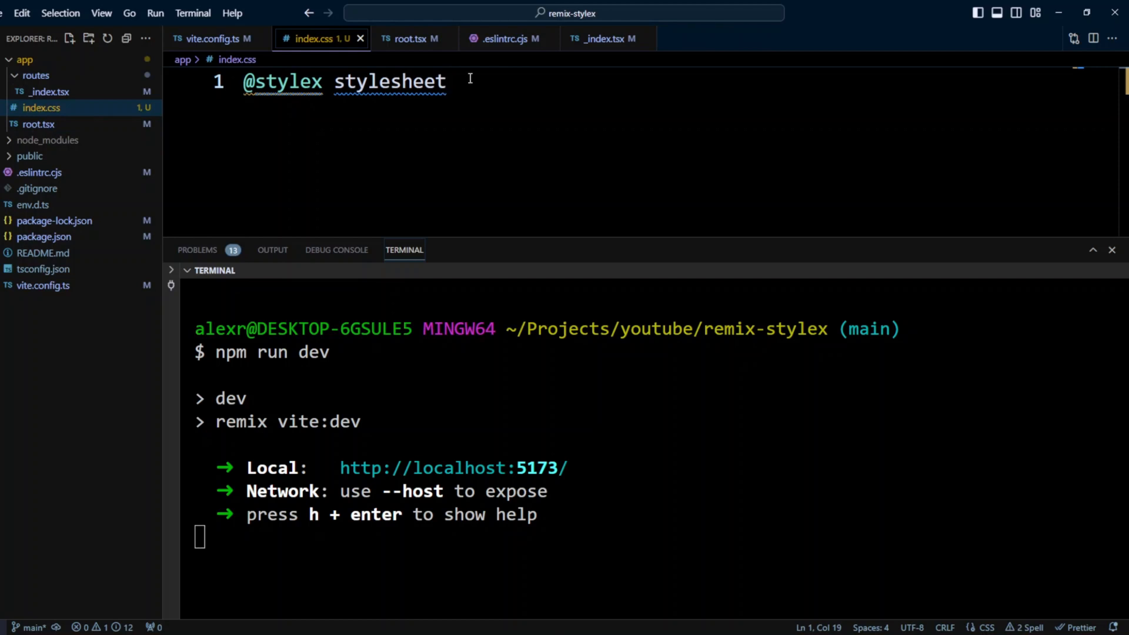
text(;)
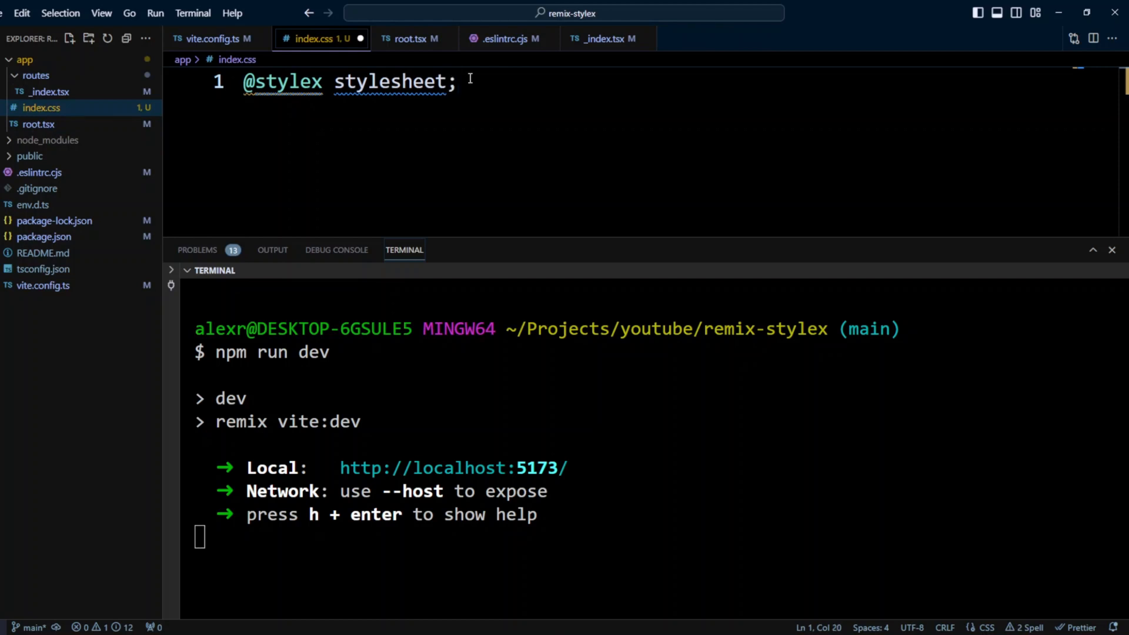
key(ctrl+s)
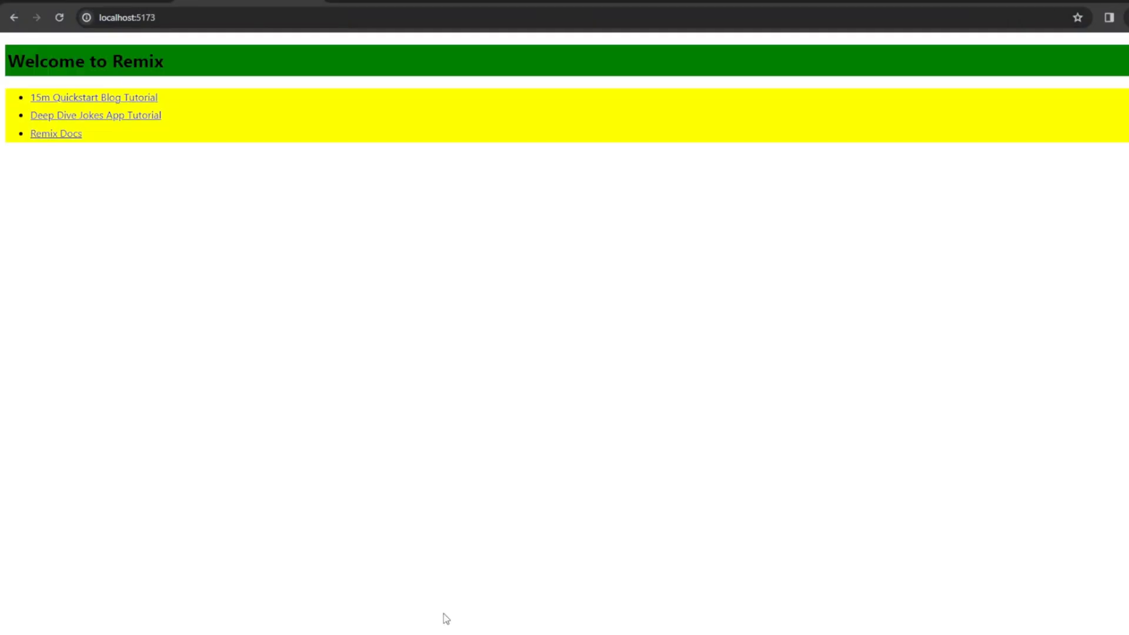
mouse_move(266, 272)
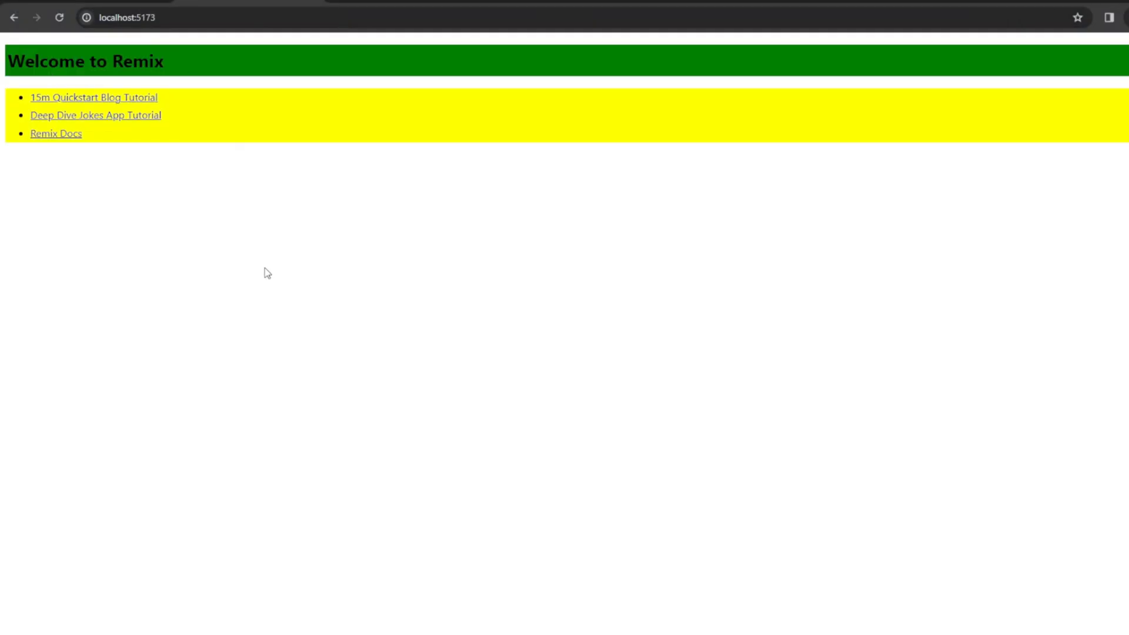
mouse_move(179, 70)
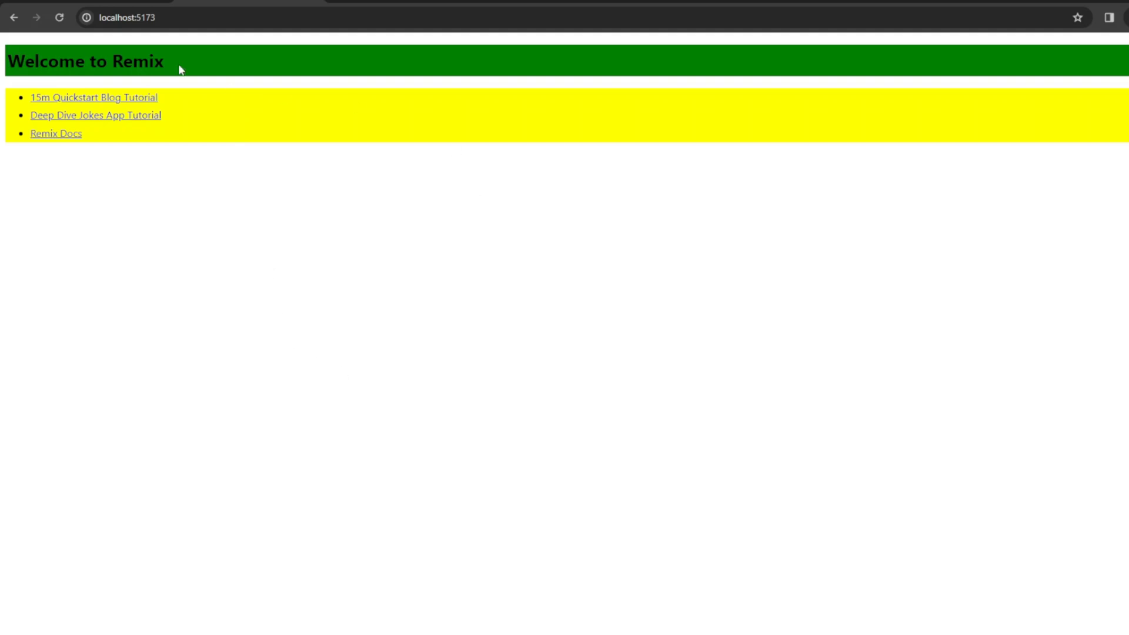
mouse_move(179, 108)
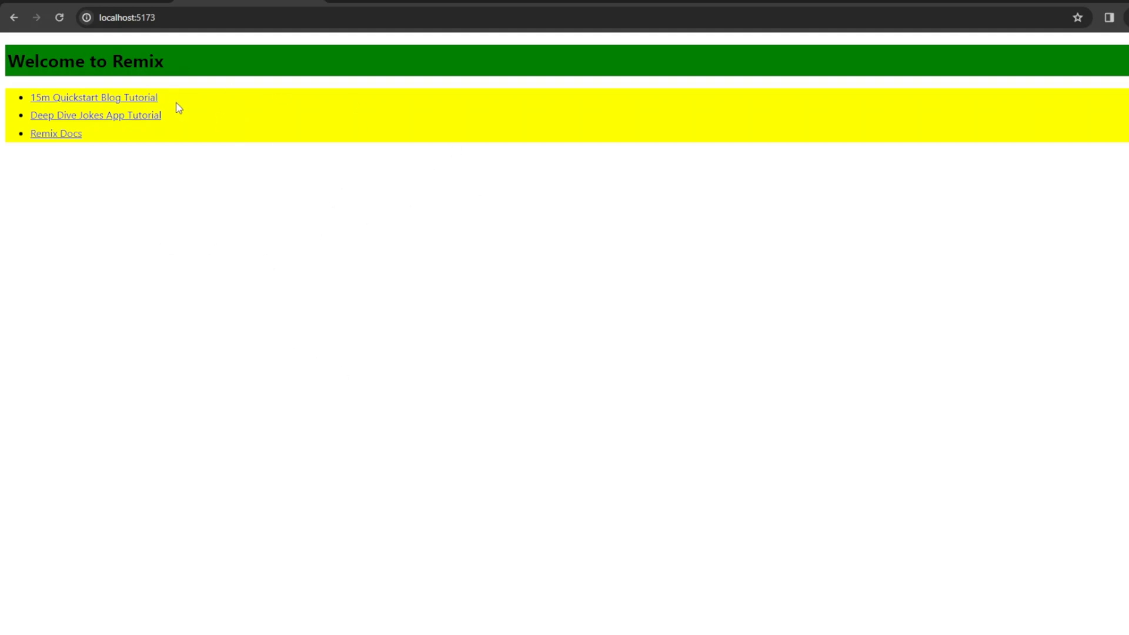